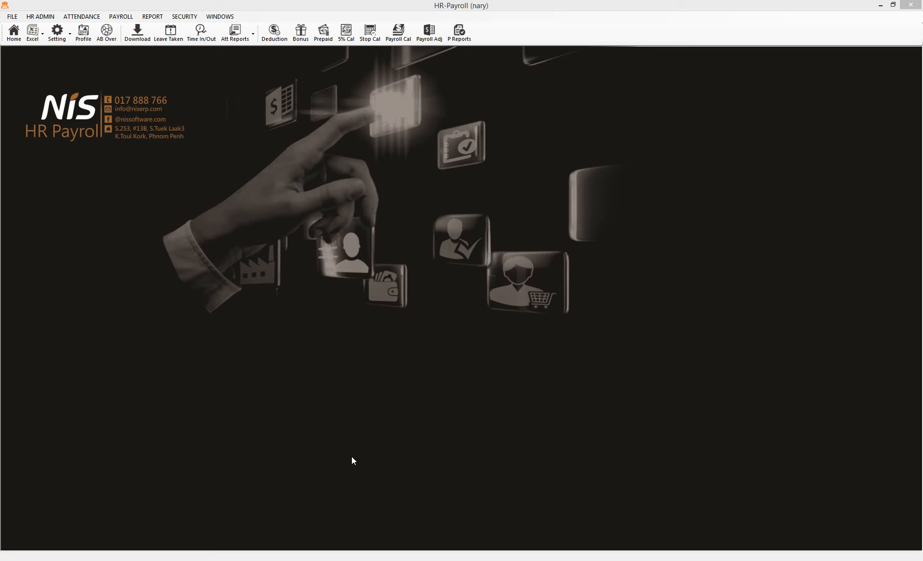
mouse_move(362, 429)
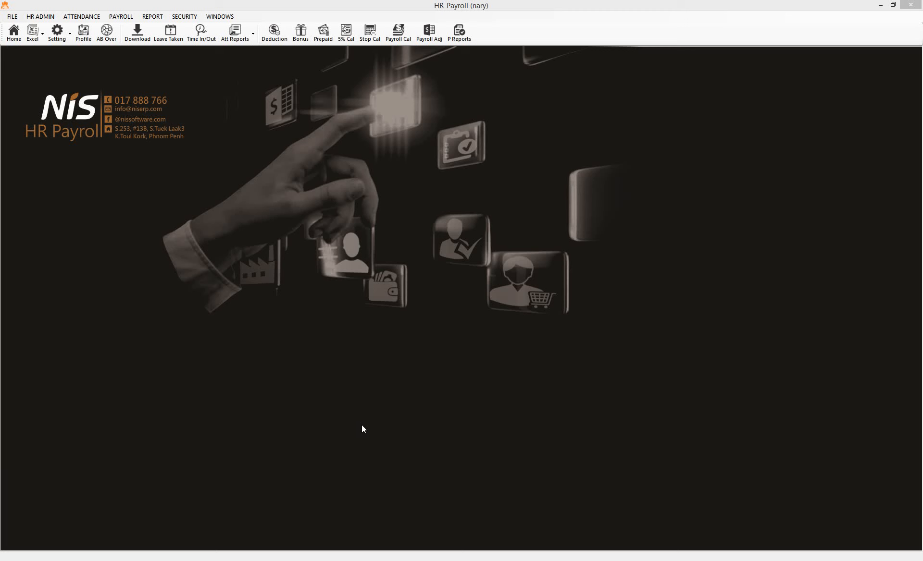
mouse_move(263, 253)
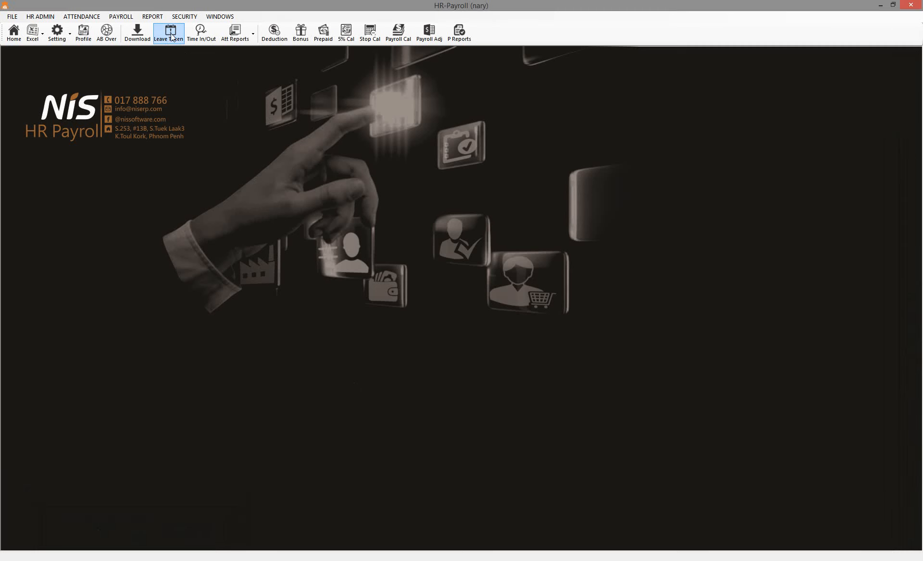
Start a Leave Taken batch with Annual Leave, 8 hours, starting 10/08/2017
click(167, 33)
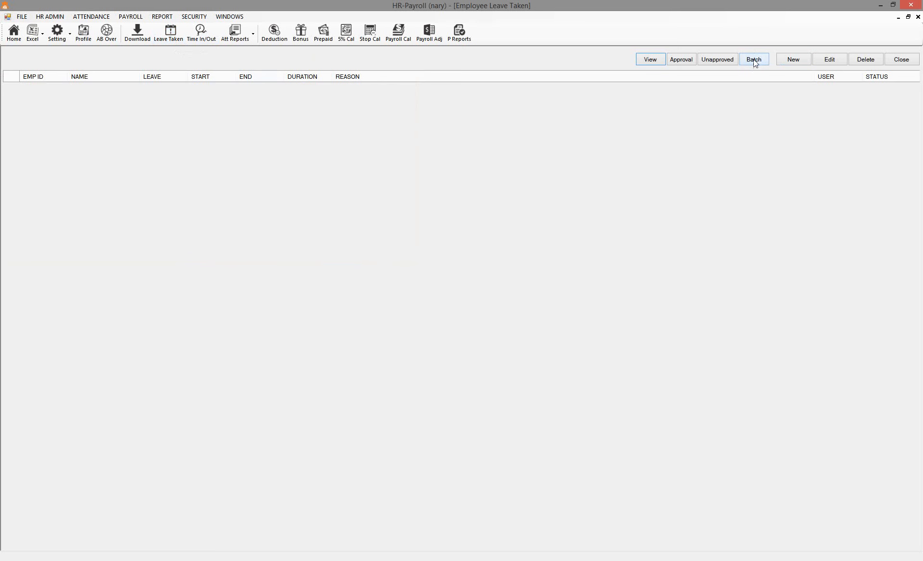
click(753, 59)
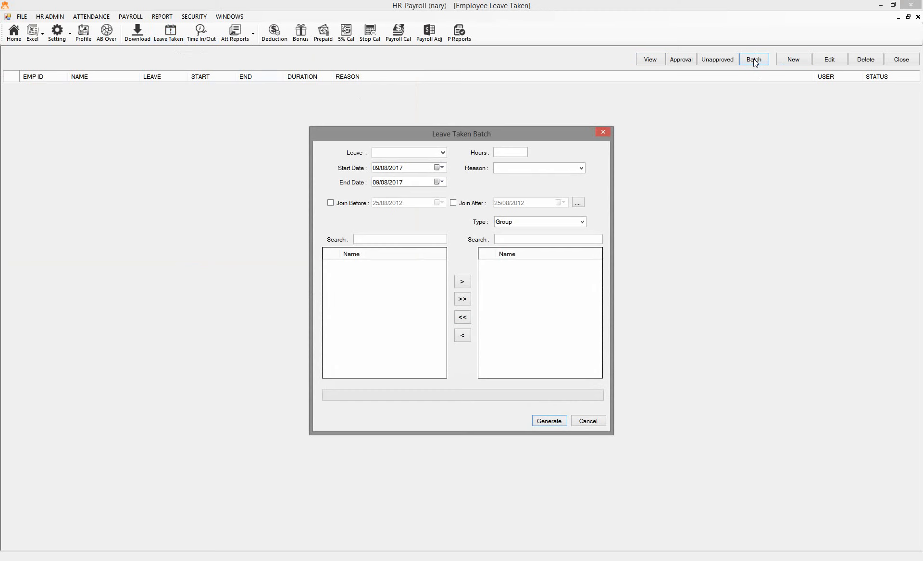
click(442, 153)
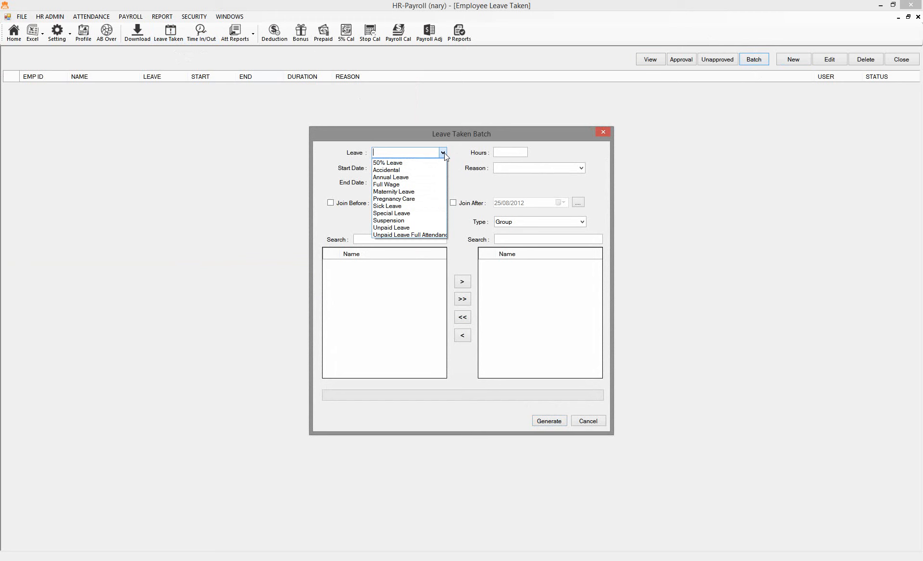
click(389, 178)
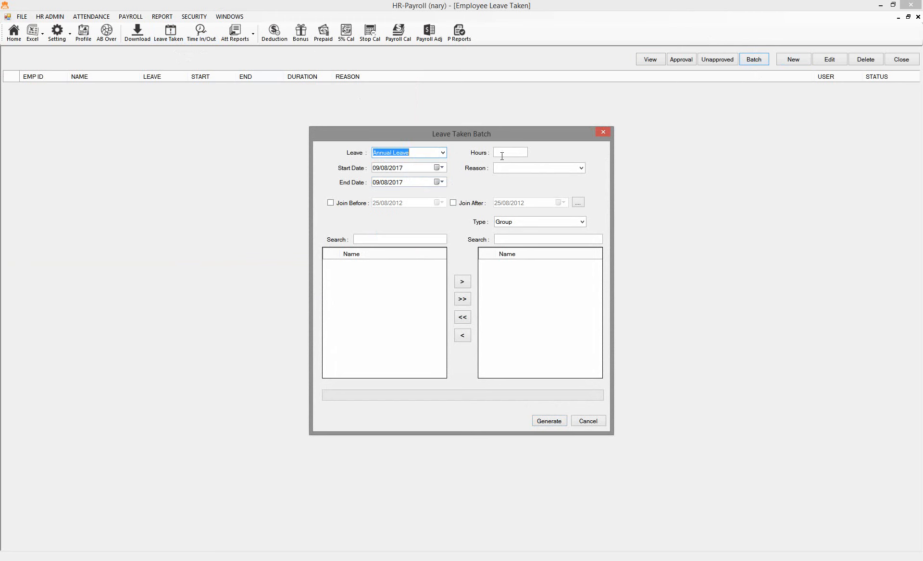
text(8)
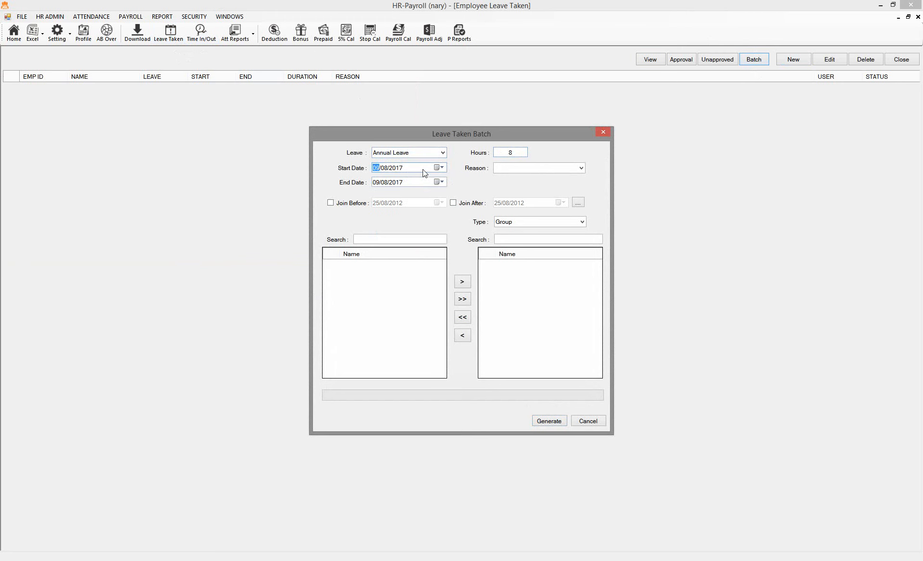
click(439, 167)
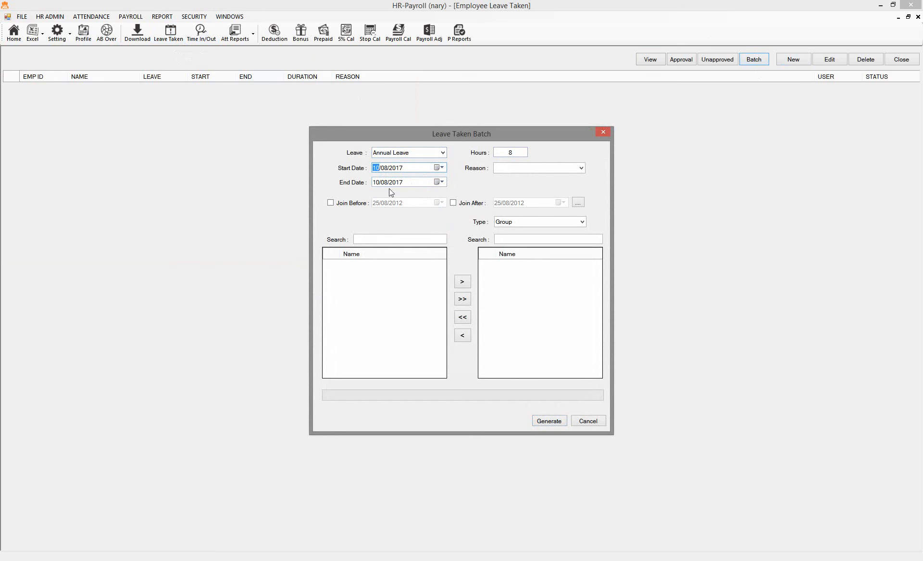
mouse_move(400, 177)
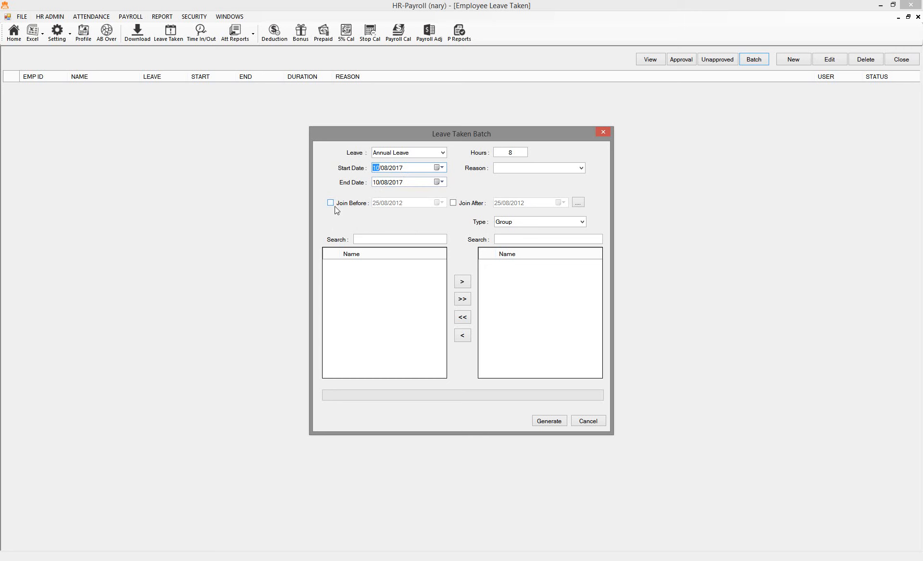
Restrict the batch to staff joined before 09/08/2015 and load the matching department groups
click(329, 203)
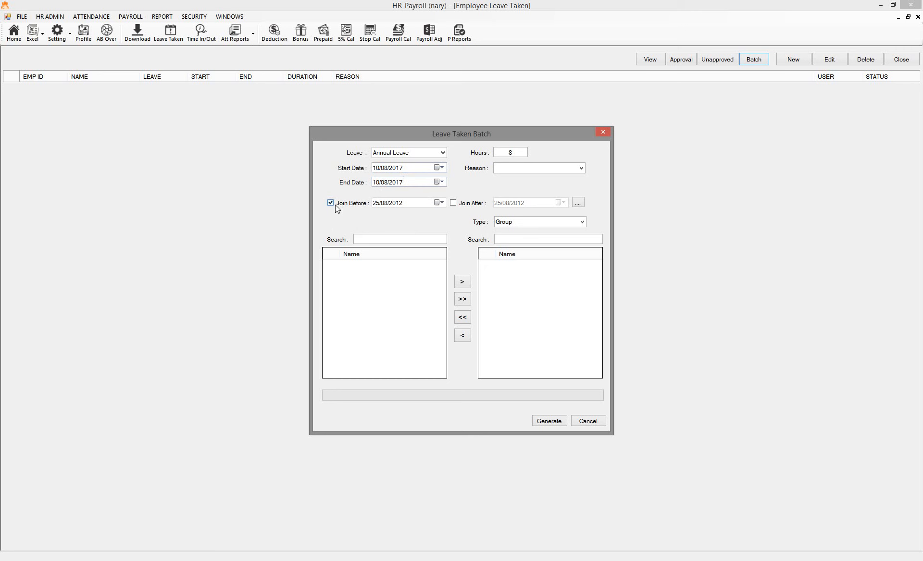
click(386, 203)
text(5)
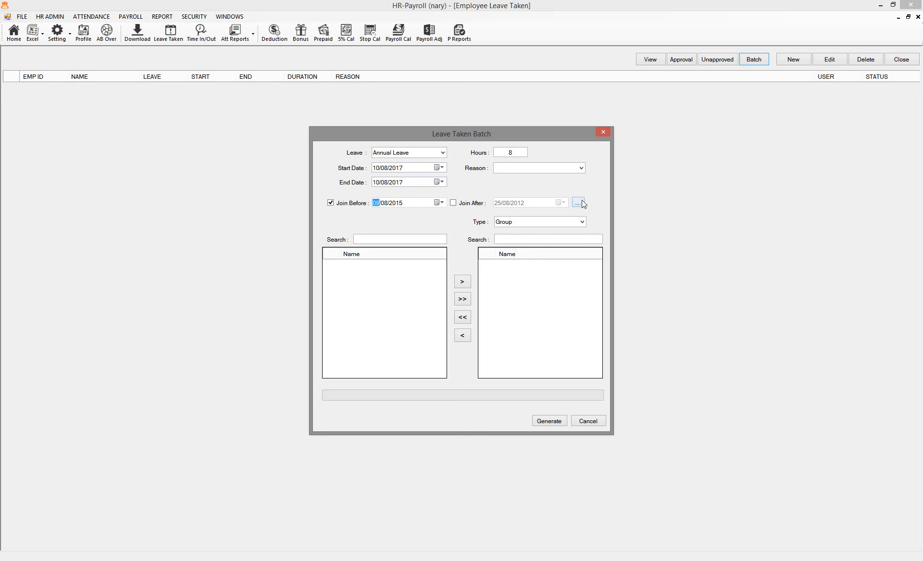
click(578, 203)
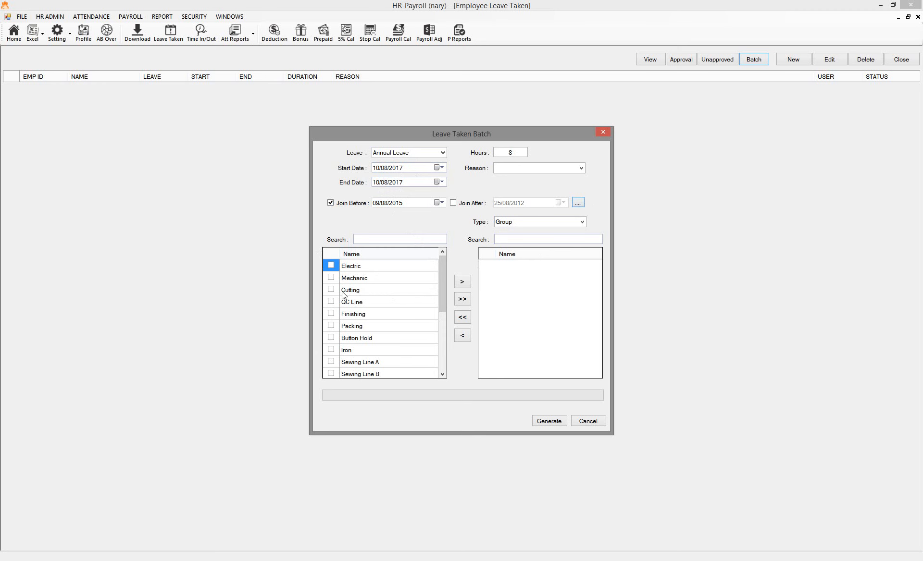
click(582, 221)
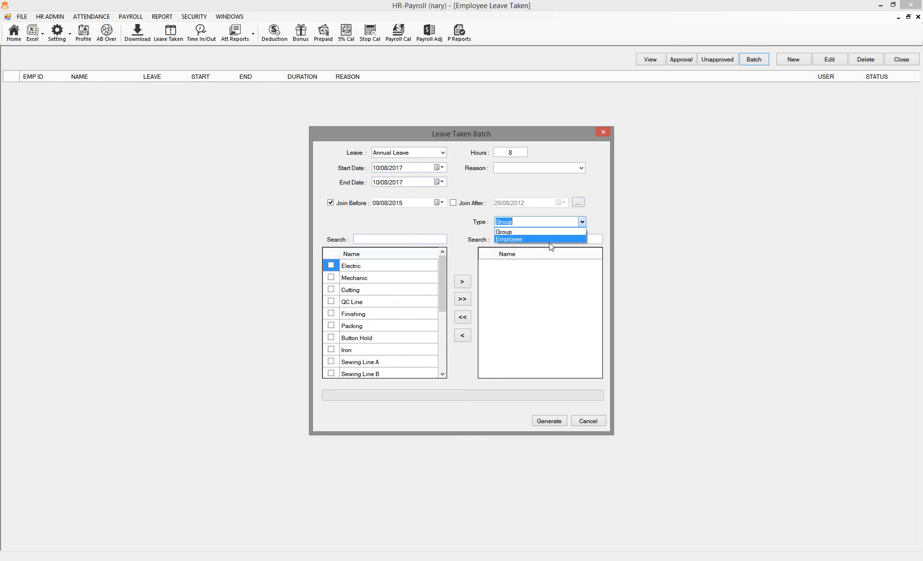
click(507, 240)
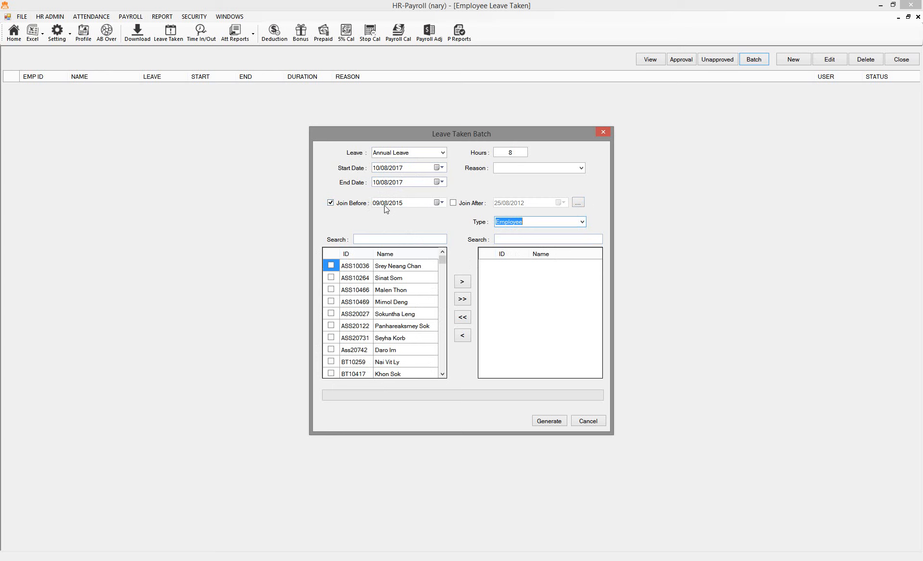
mouse_move(390, 210)
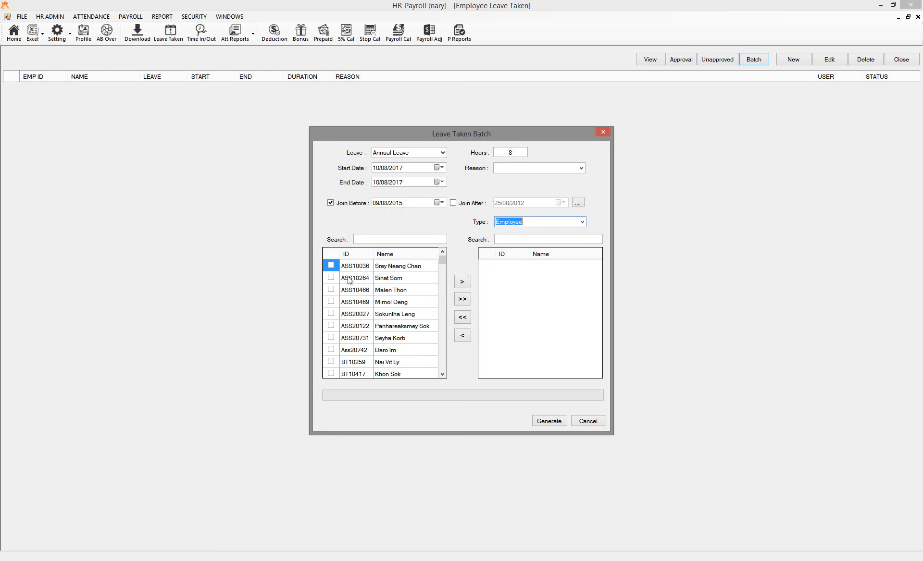
click(329, 266)
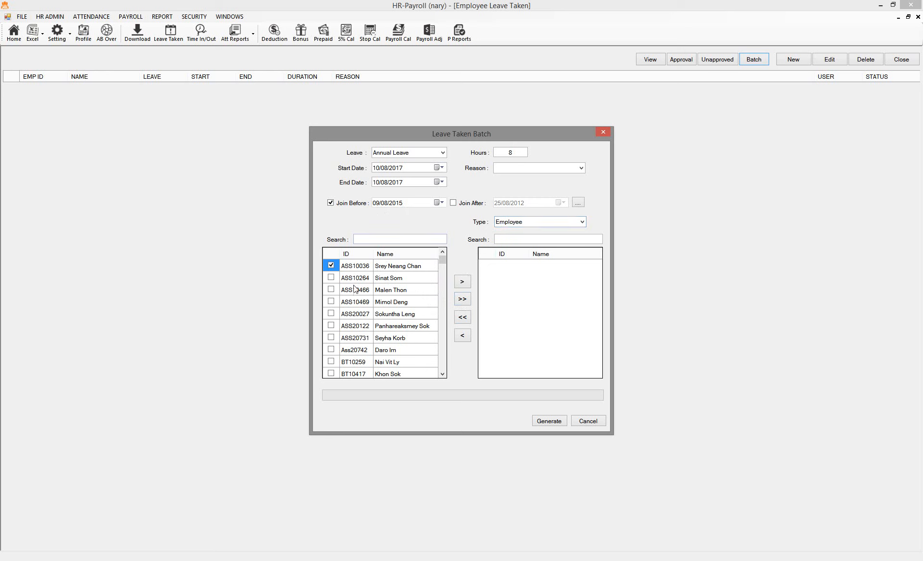
click(330, 289)
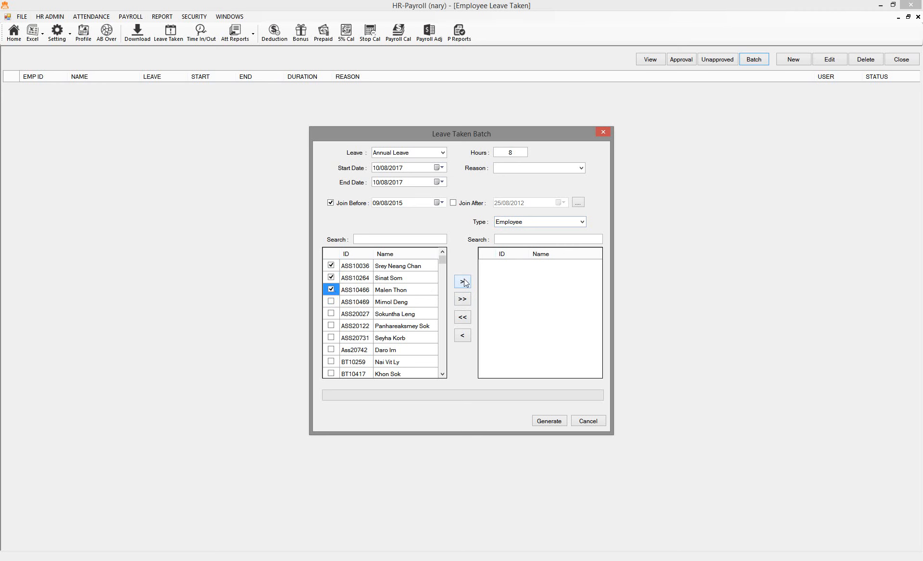
click(462, 281)
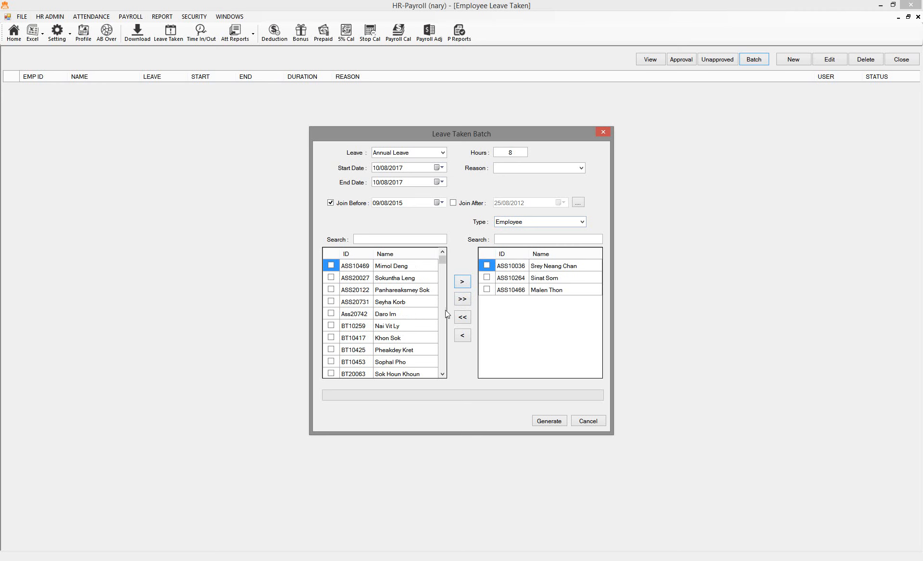
mouse_move(462, 299)
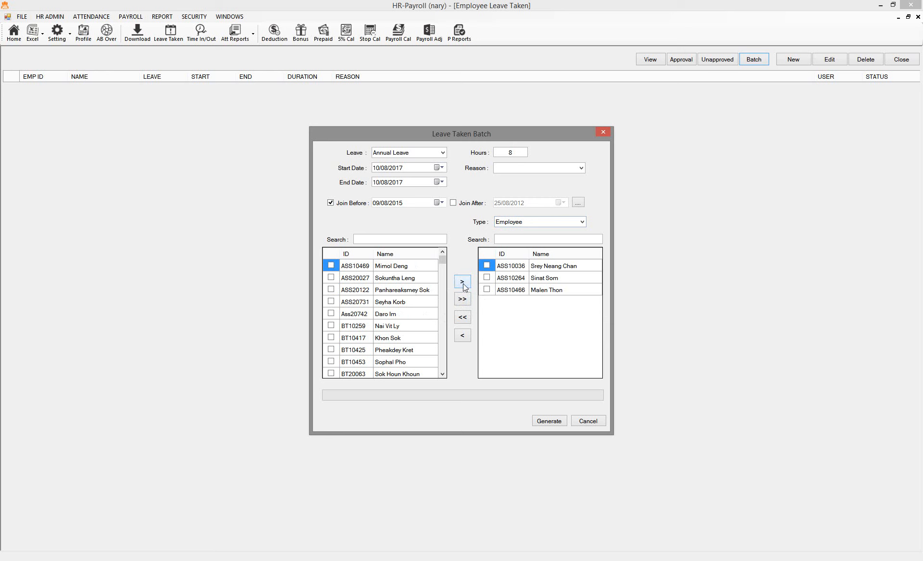
mouse_move(462, 299)
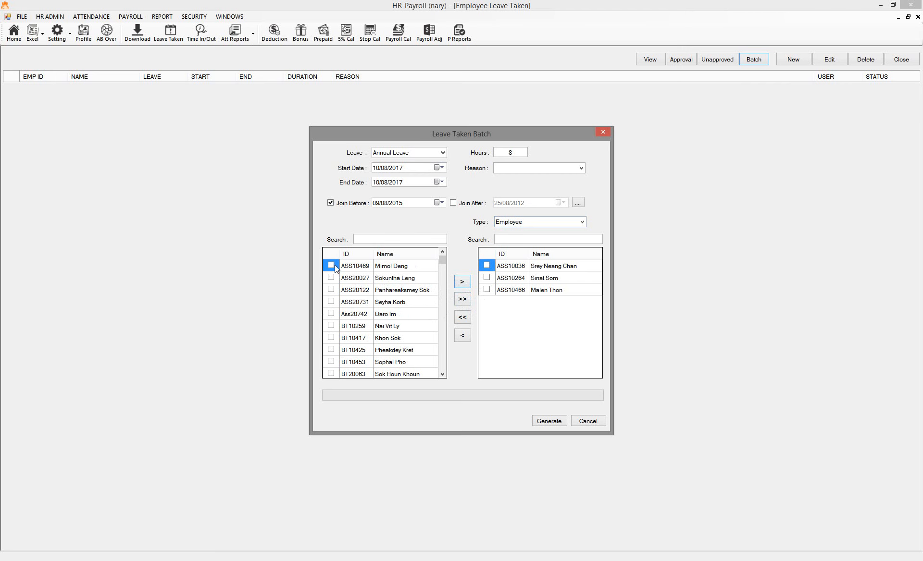
Add all remaining employees to the batch, then move everyone back out again
click(463, 300)
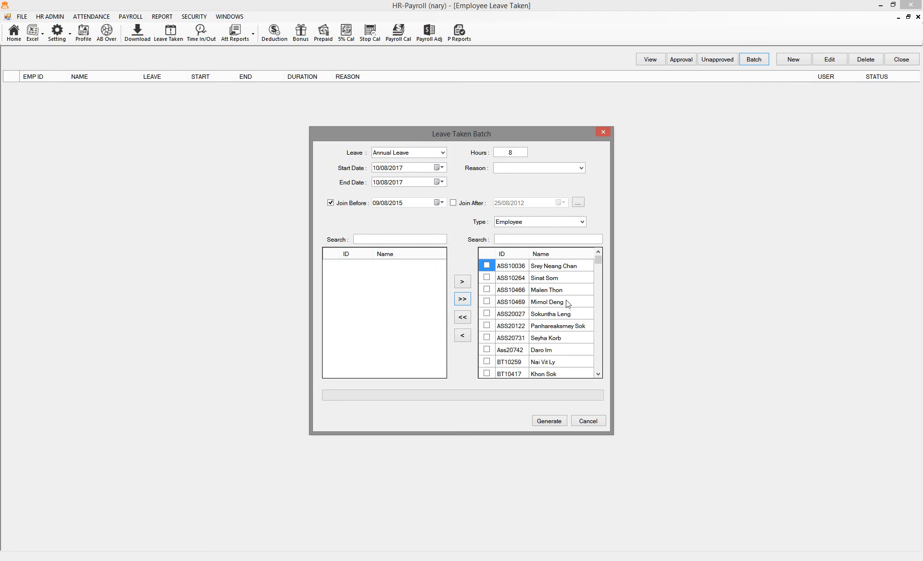
mouse_move(537, 326)
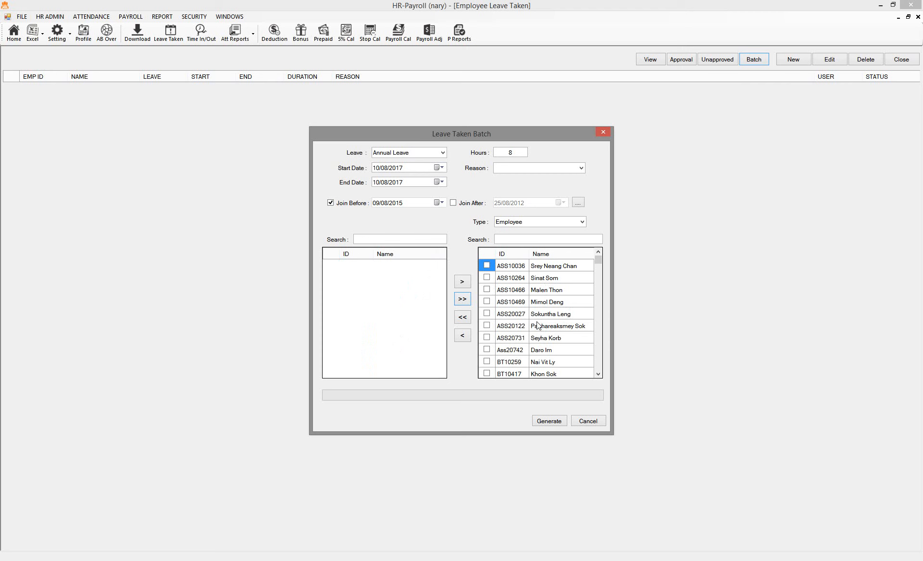
mouse_move(436, 335)
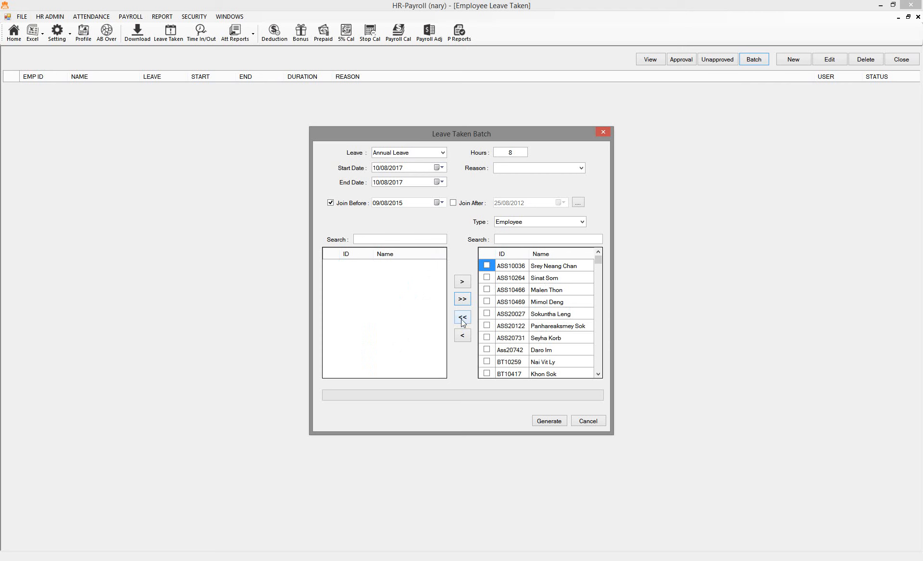
click(463, 317)
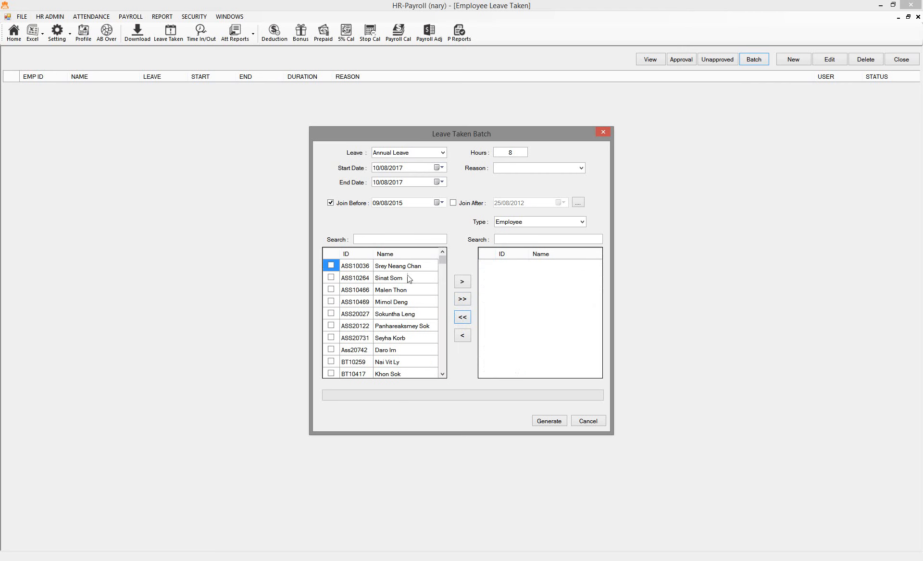
Search for employee SW10700 with no match, clear it, and switch the list back to department groups
click(400, 239)
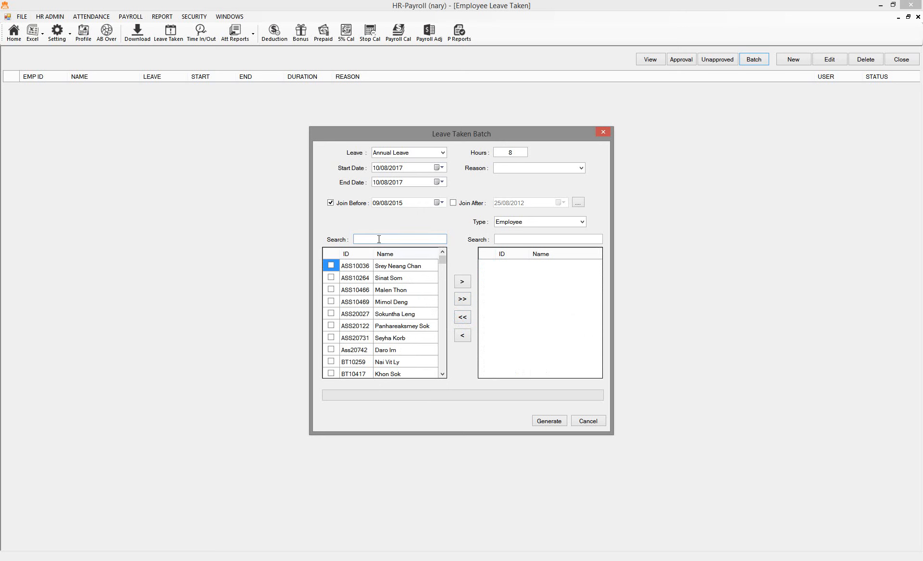
text(SW10700)
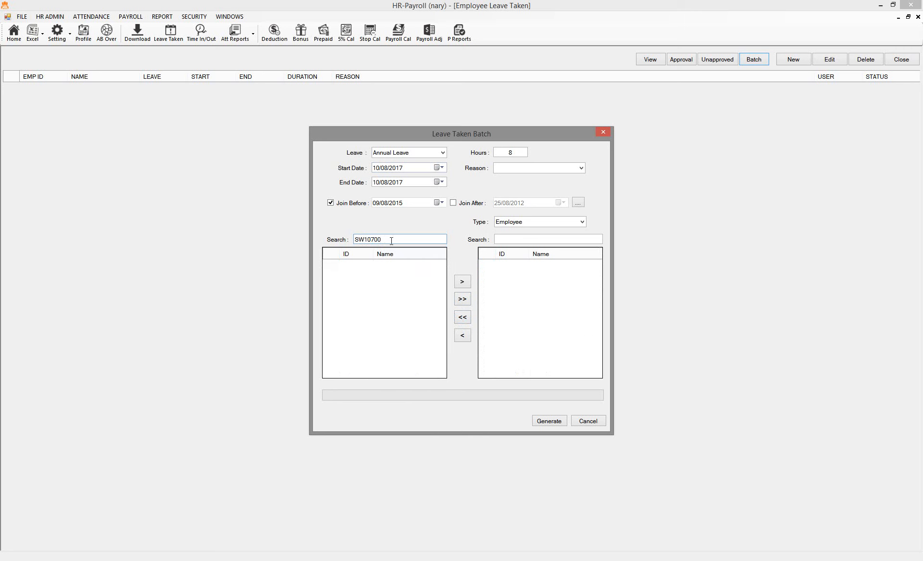
triple_click(400, 240)
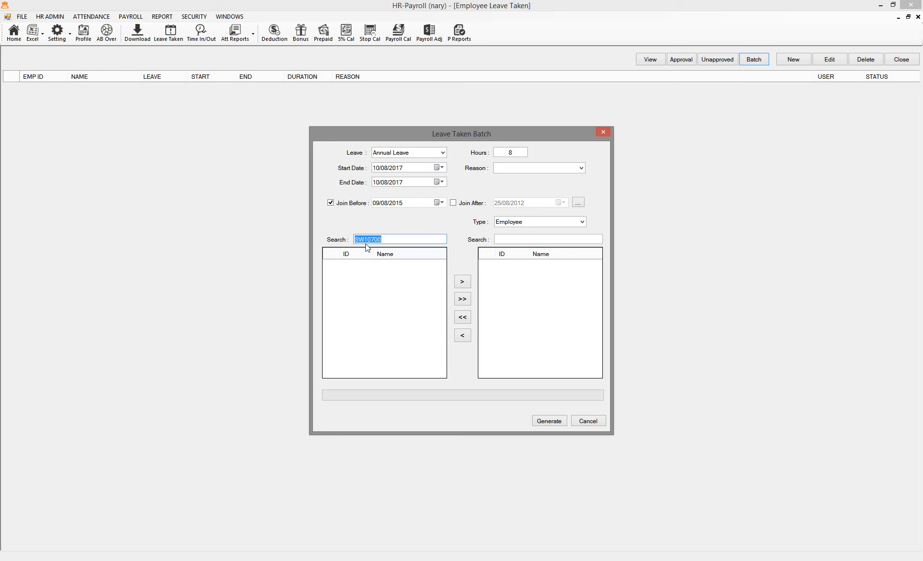
mouse_move(366, 248)
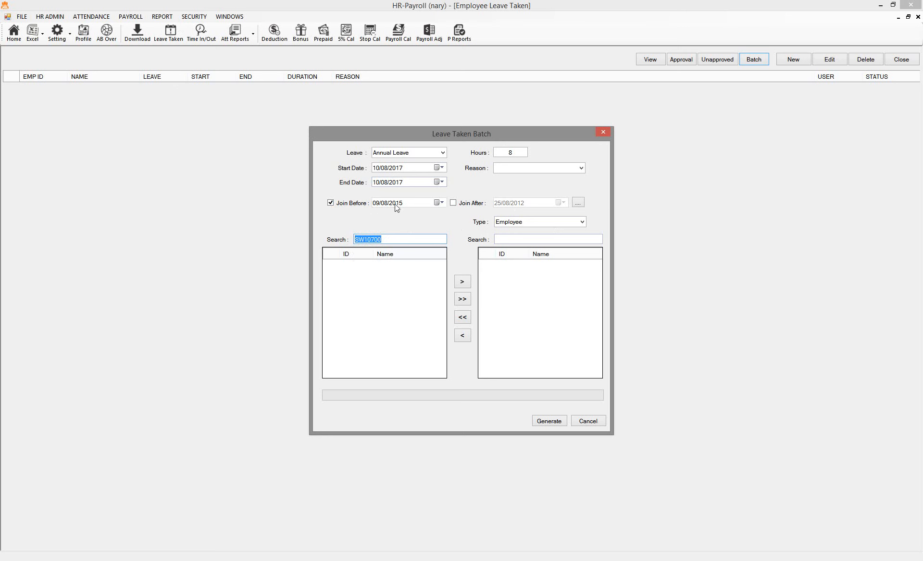
click(400, 239)
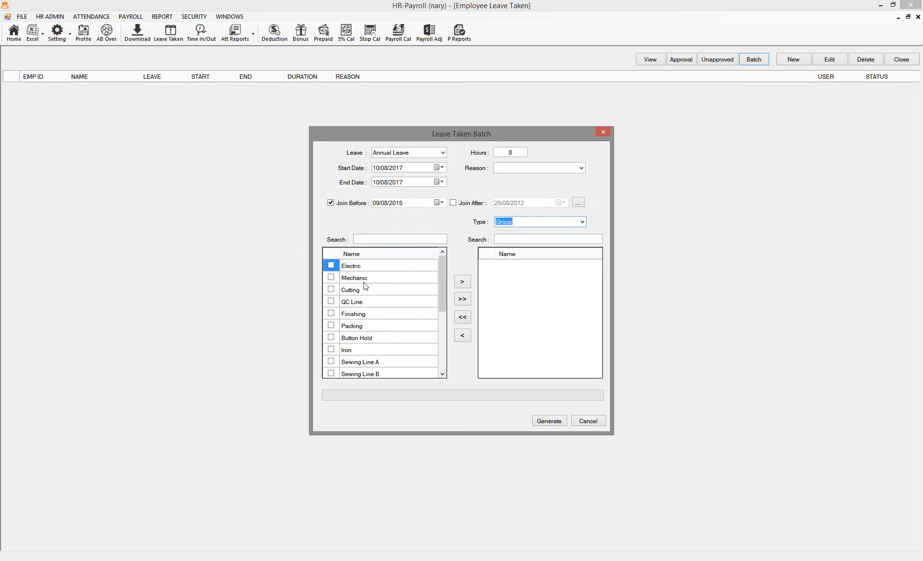
Add every group except Office to the batch and generate annual leave, finishing 205 of 205 records
click(462, 299)
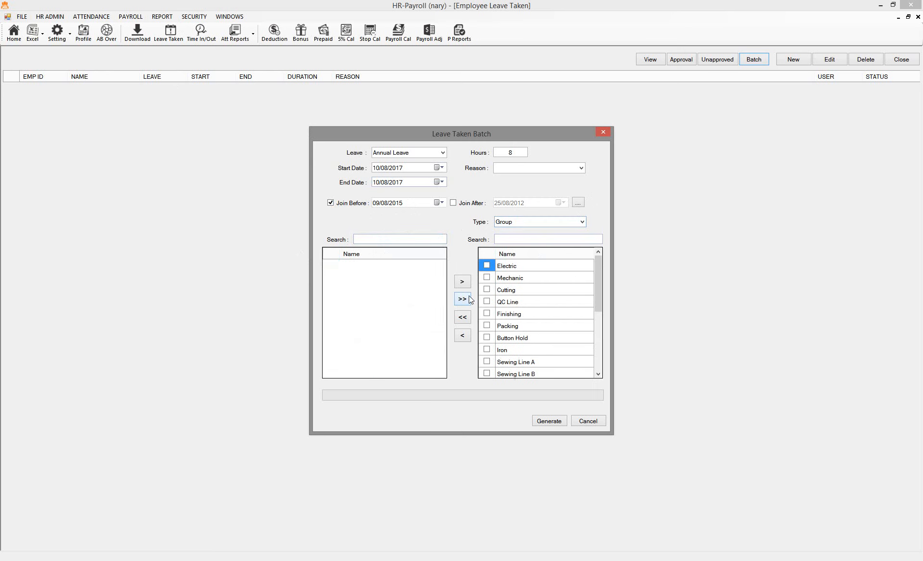
scroll(down, 3)
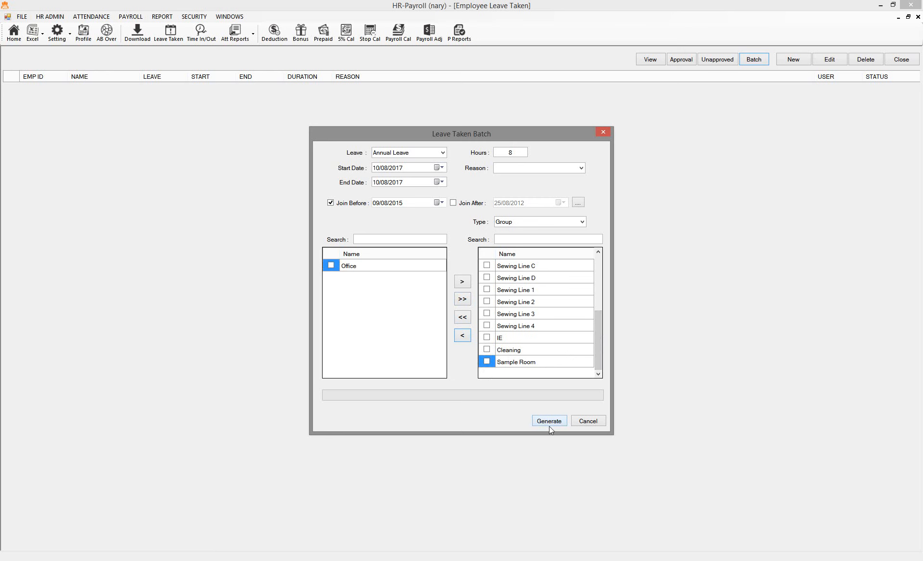
click(547, 421)
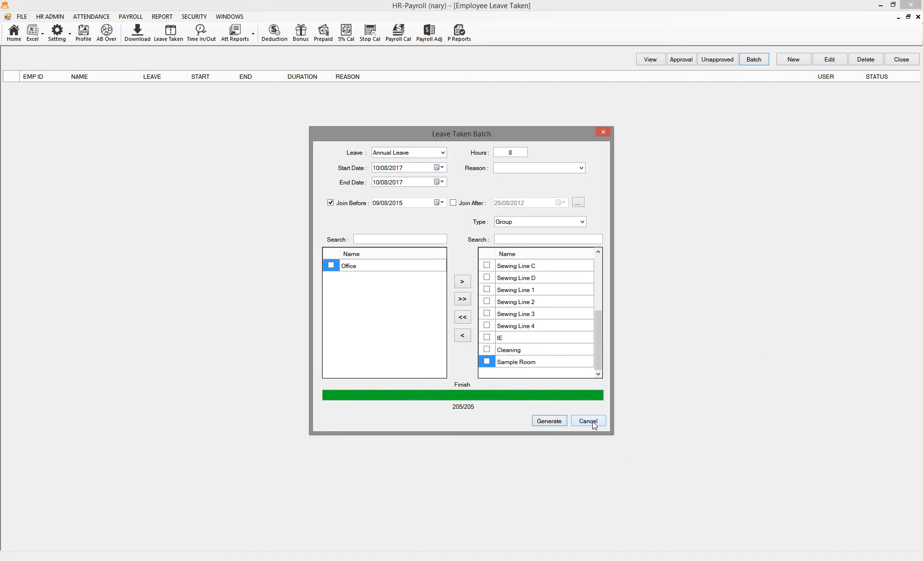
Close the batch dialog to see the generated Annual Leave records for 10/08/2017, pending approval
click(588, 421)
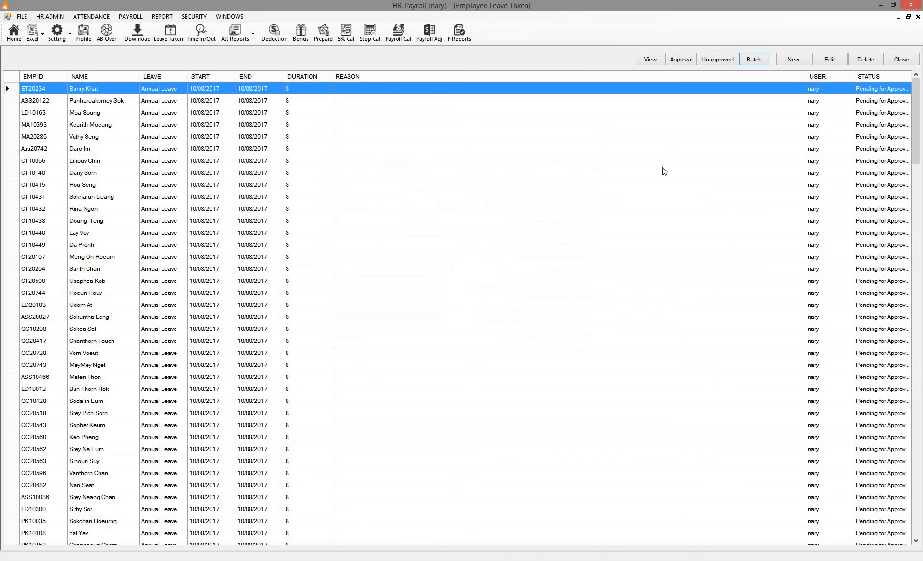
mouse_move(820, 329)
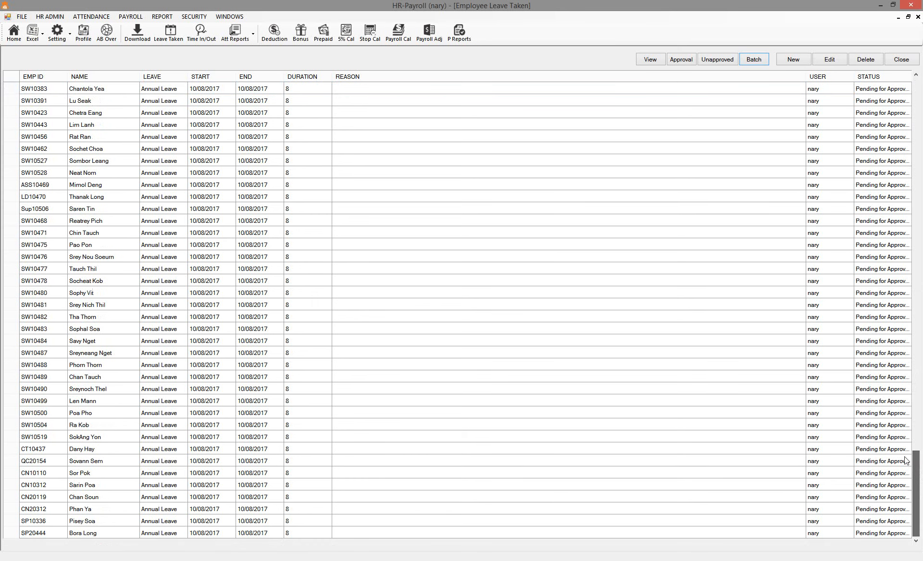
mouse_move(201, 32)
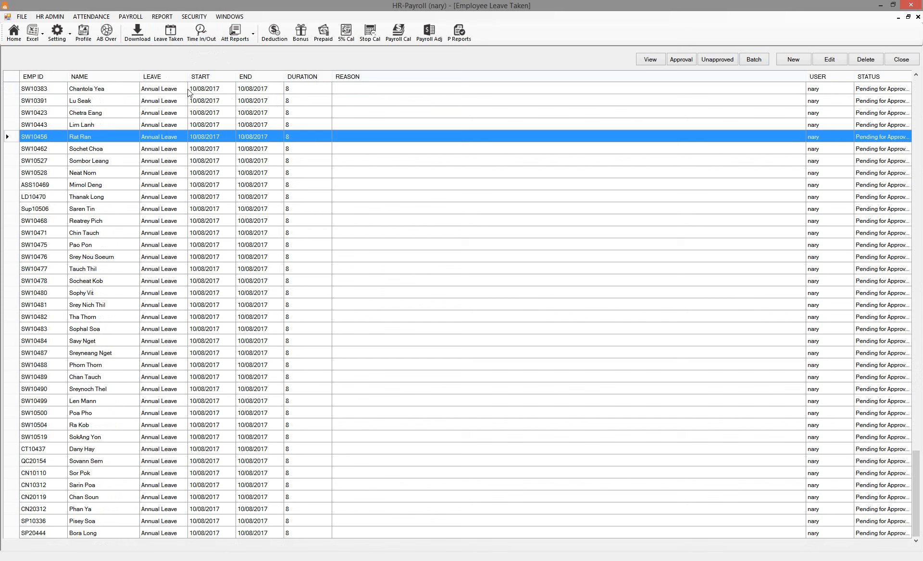
mouse_move(215, 96)
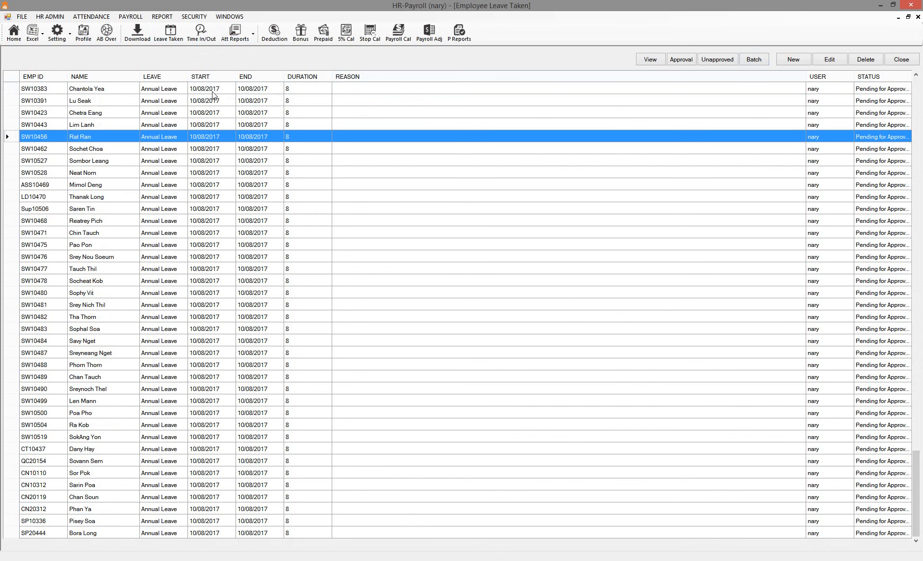
mouse_move(201, 31)
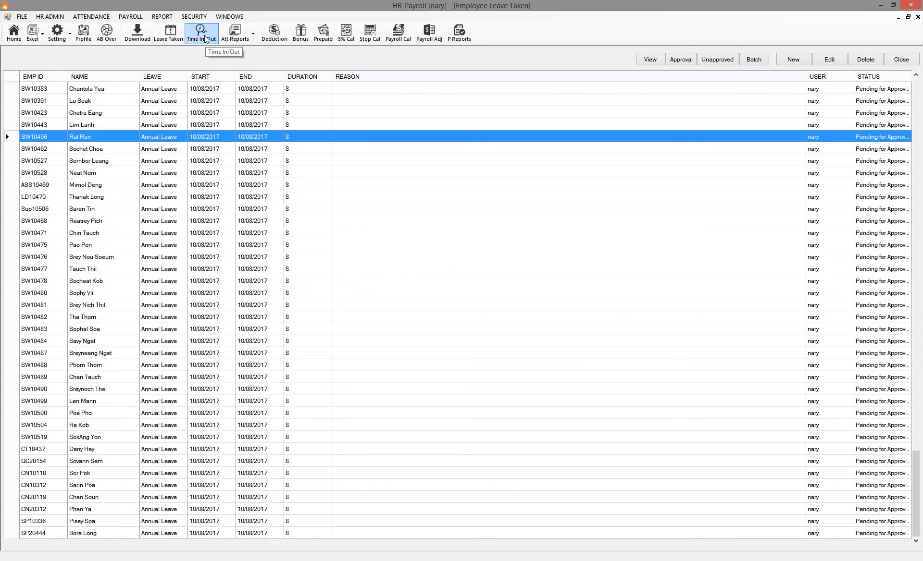
View Time In/Out attendance for 10/08/2017 showing all totals at zero, then reach the ATTENDANCE functions
click(201, 33)
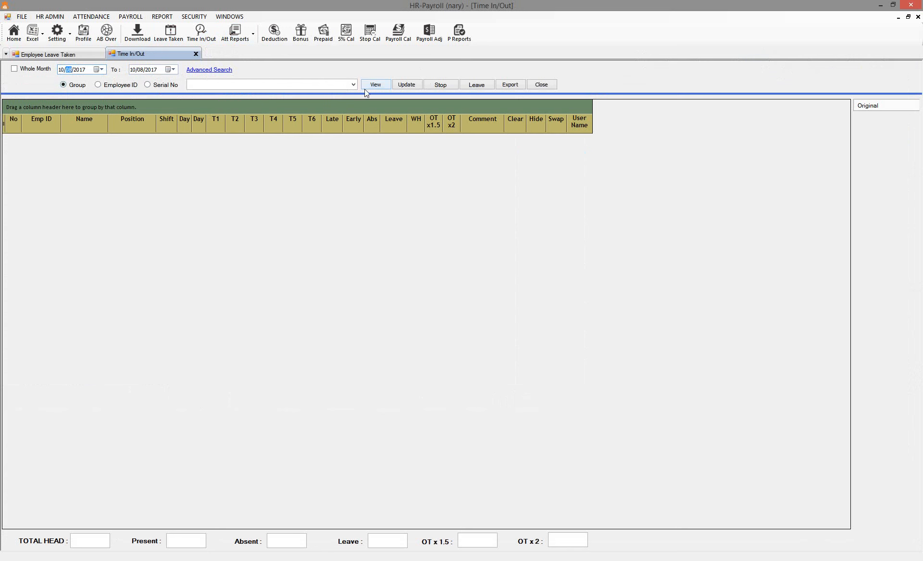
click(375, 84)
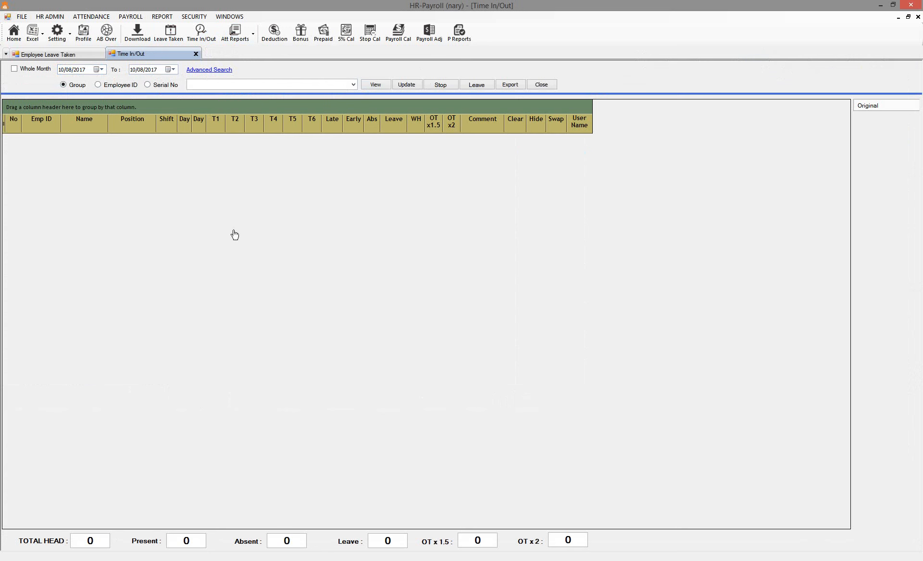
mouse_move(121, 54)
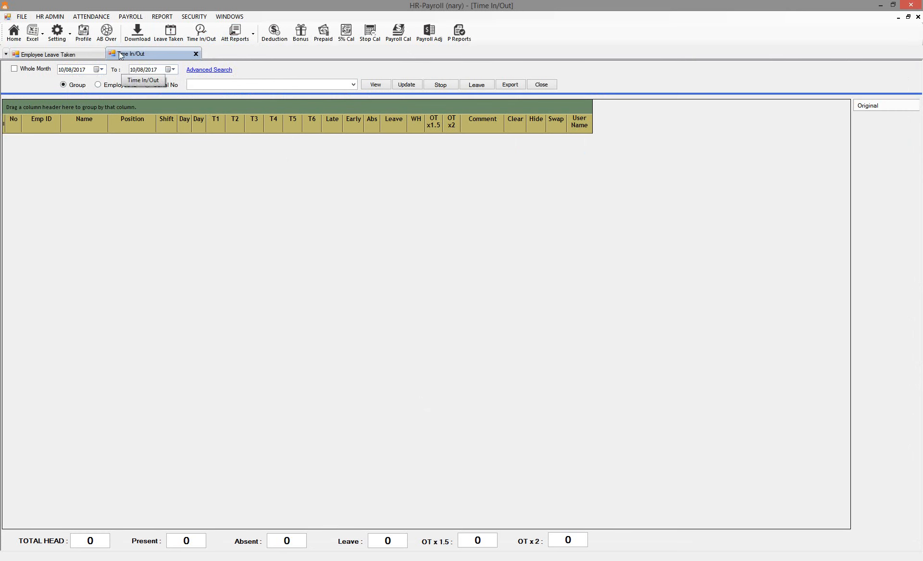
click(90, 16)
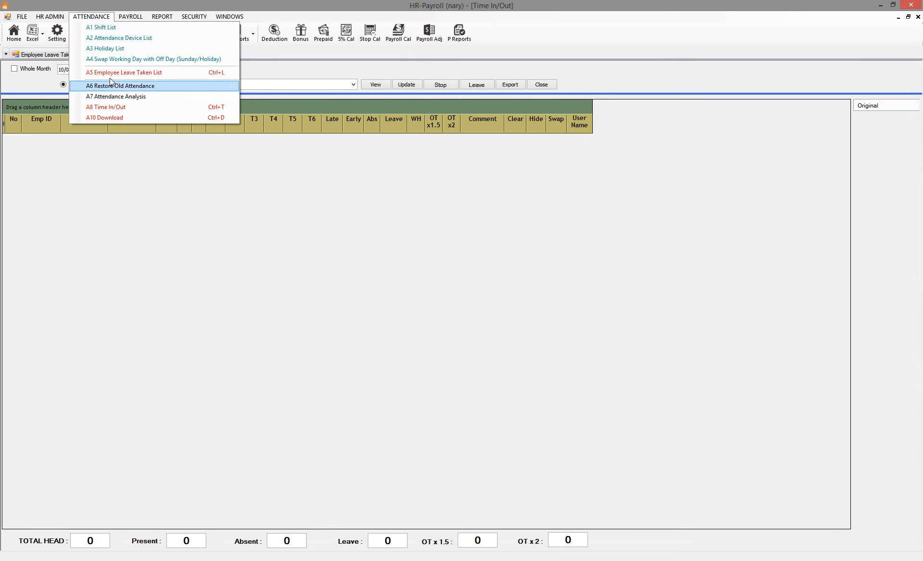
mouse_move(111, 95)
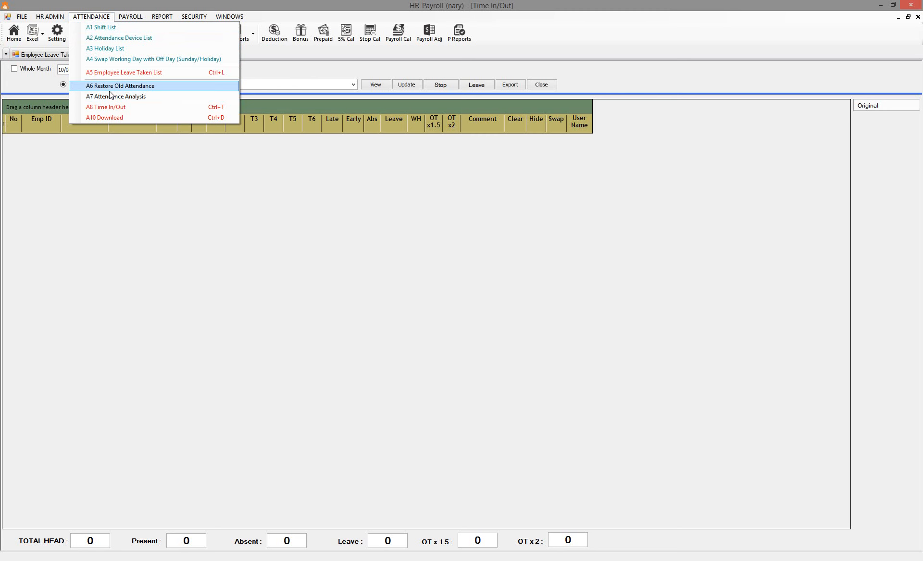
mouse_move(120, 37)
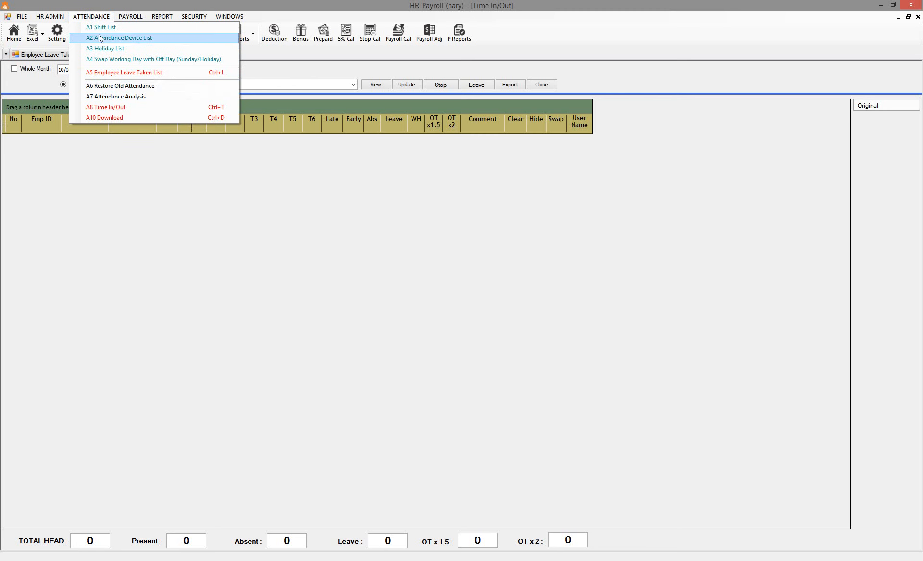
mouse_move(116, 96)
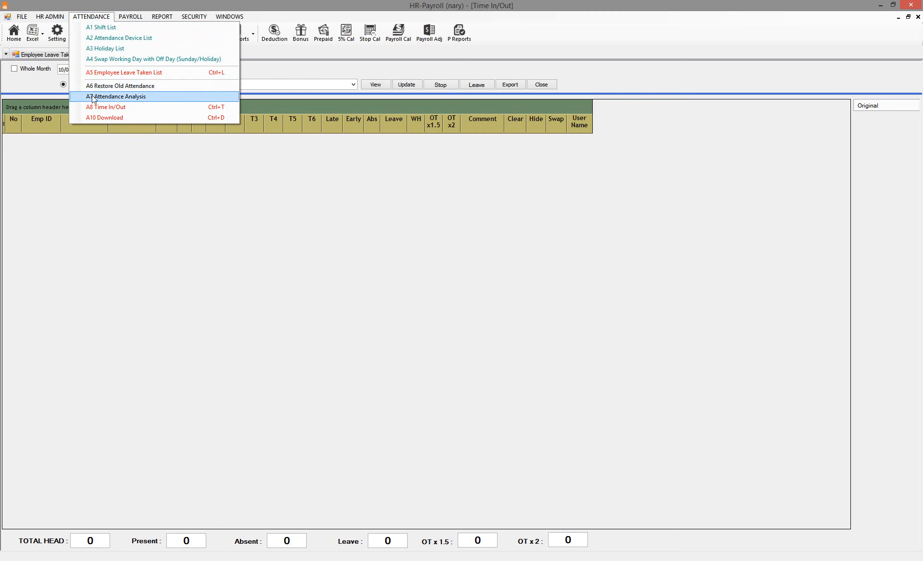
mouse_move(121, 86)
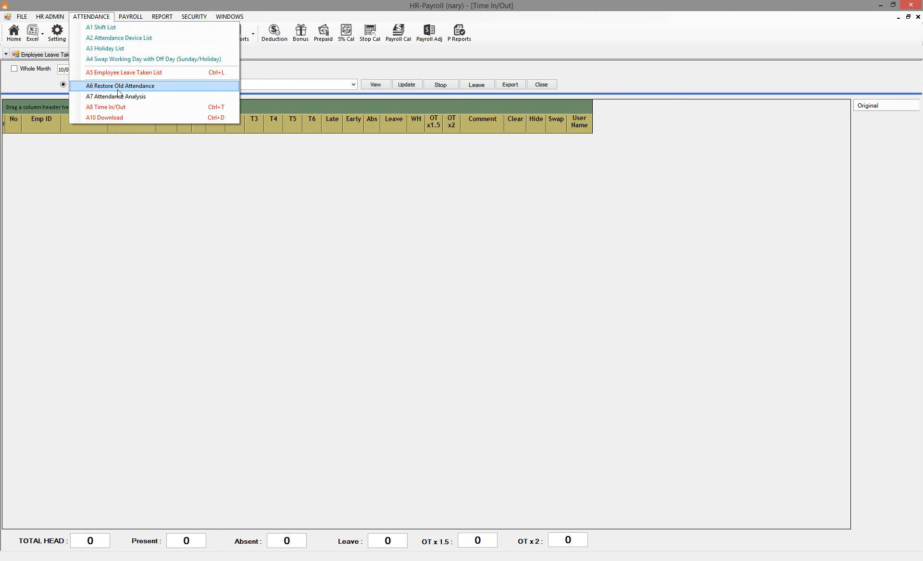
Download attendance from 10/08/2017 to 10/08/2017 for all 460 workers and close the download window
click(104, 117)
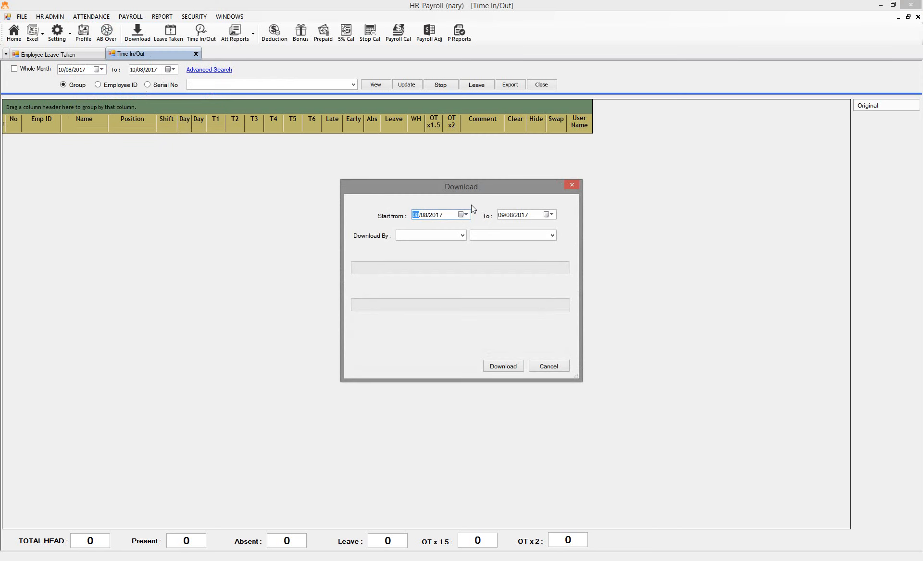
mouse_move(442, 219)
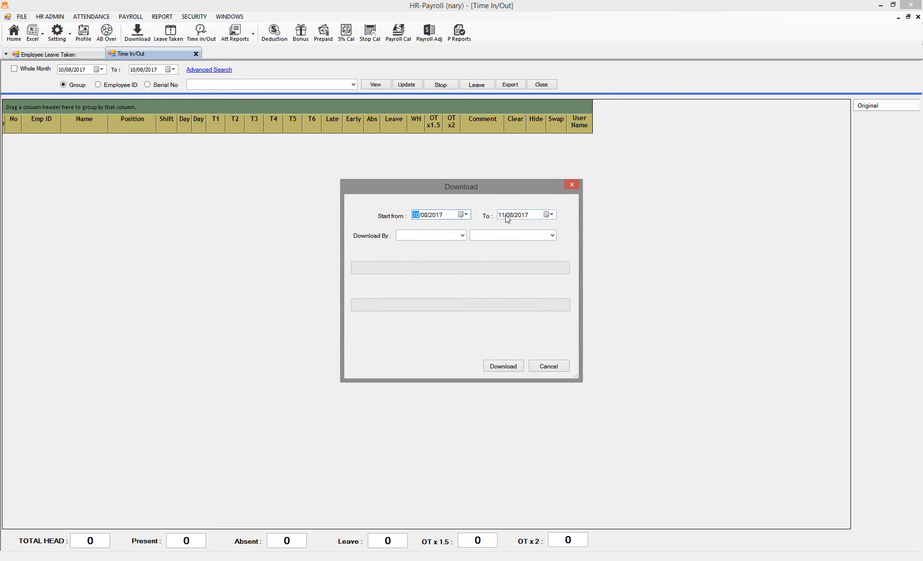
click(520, 215)
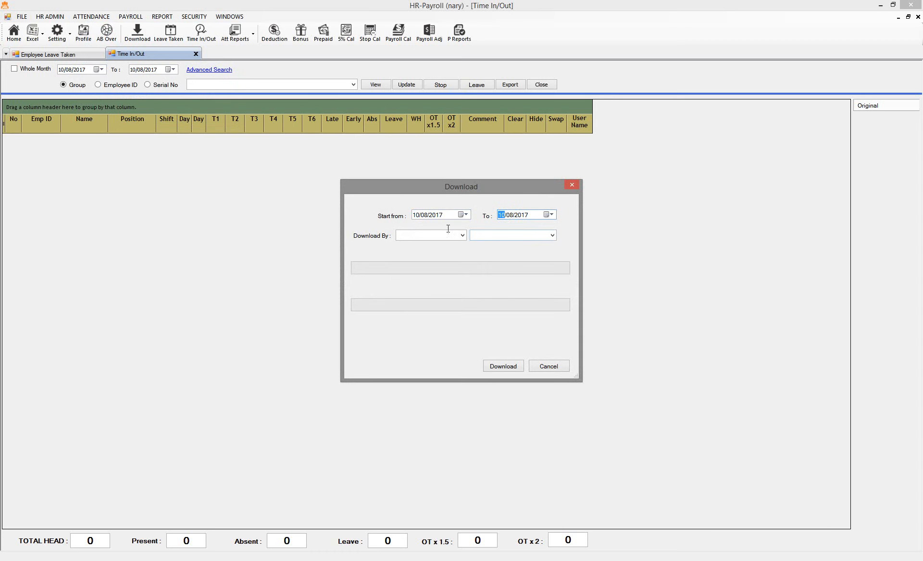
click(430, 236)
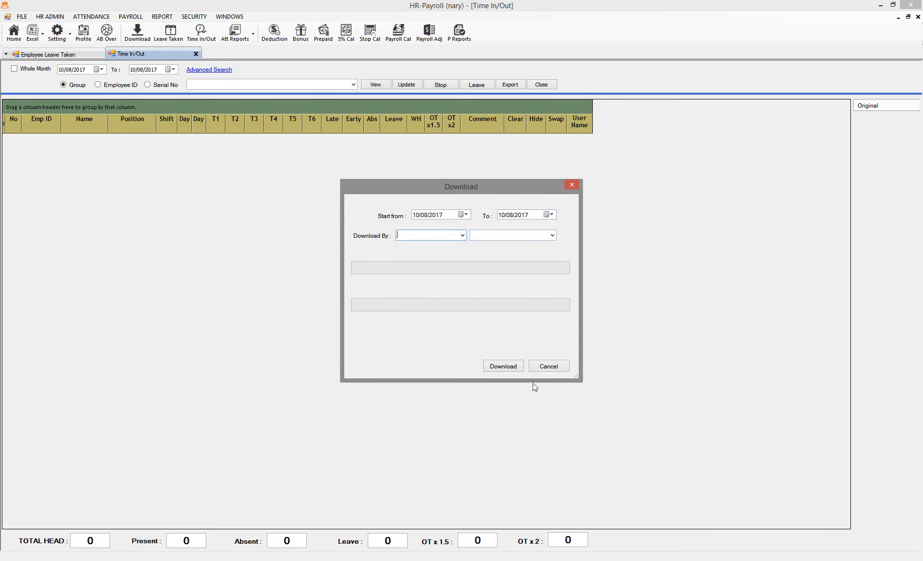
click(502, 367)
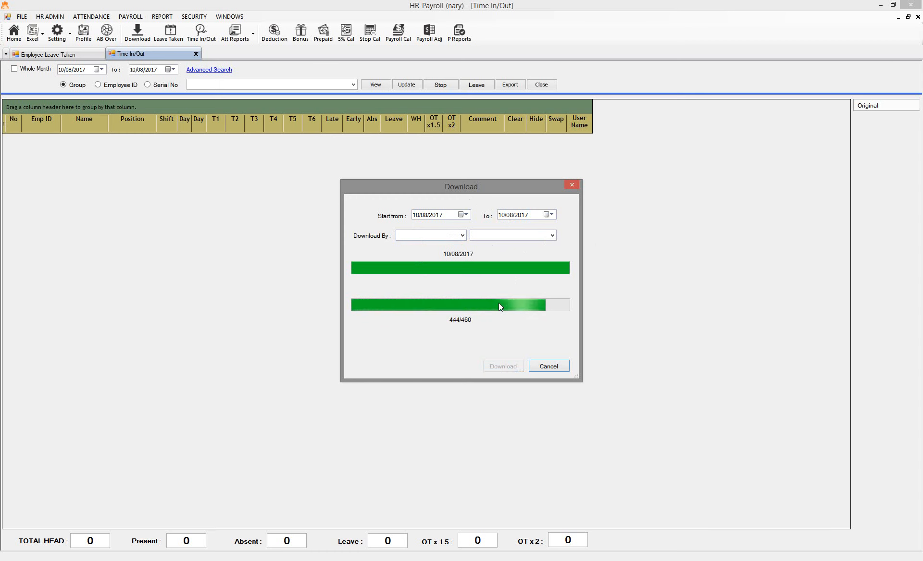
click(547, 367)
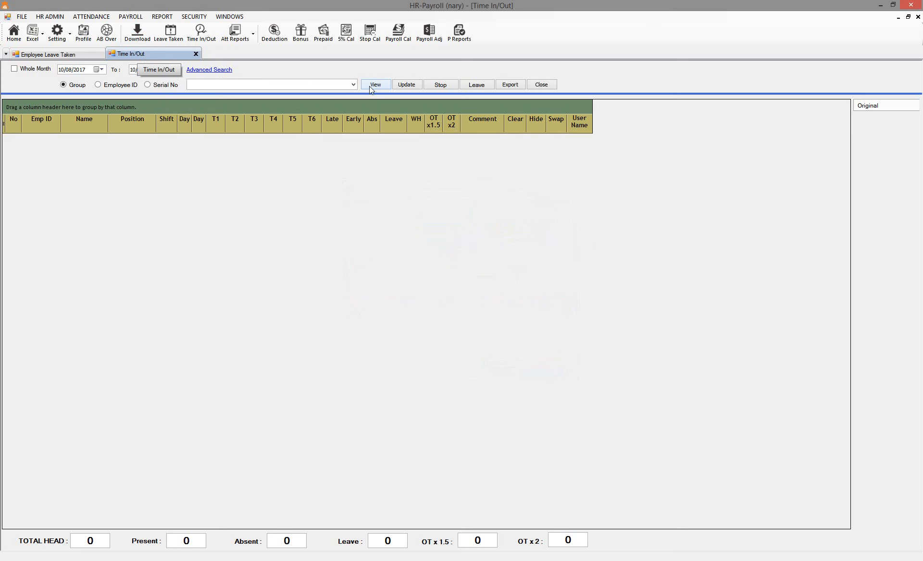
Reload 10/08/2017 attendance showing 205 workers on AL-8 Hrs leave and 255 absent
click(375, 84)
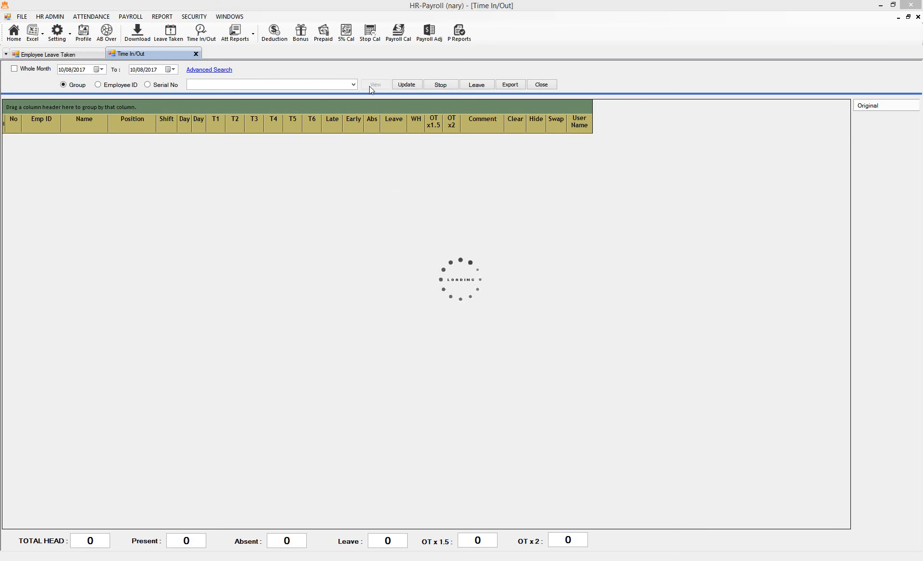
click(375, 85)
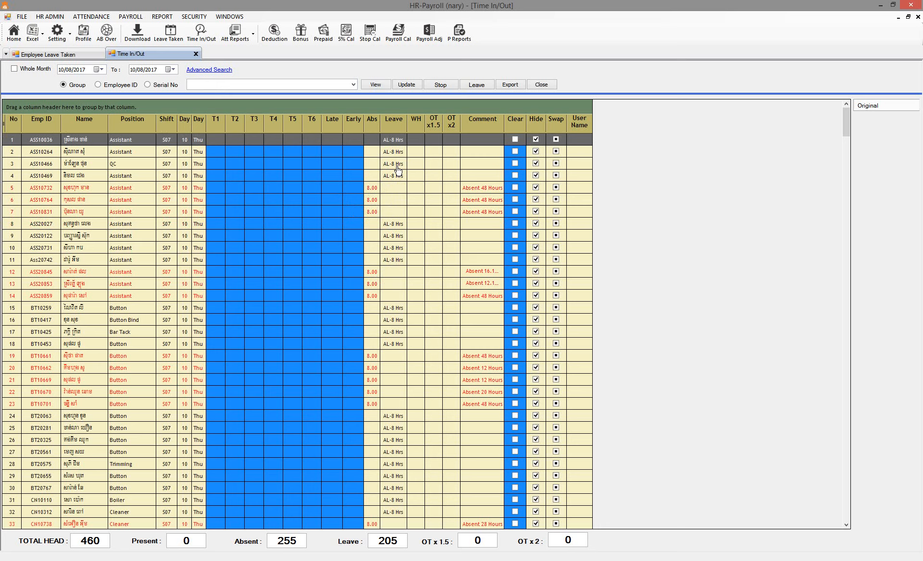
mouse_move(20, 49)
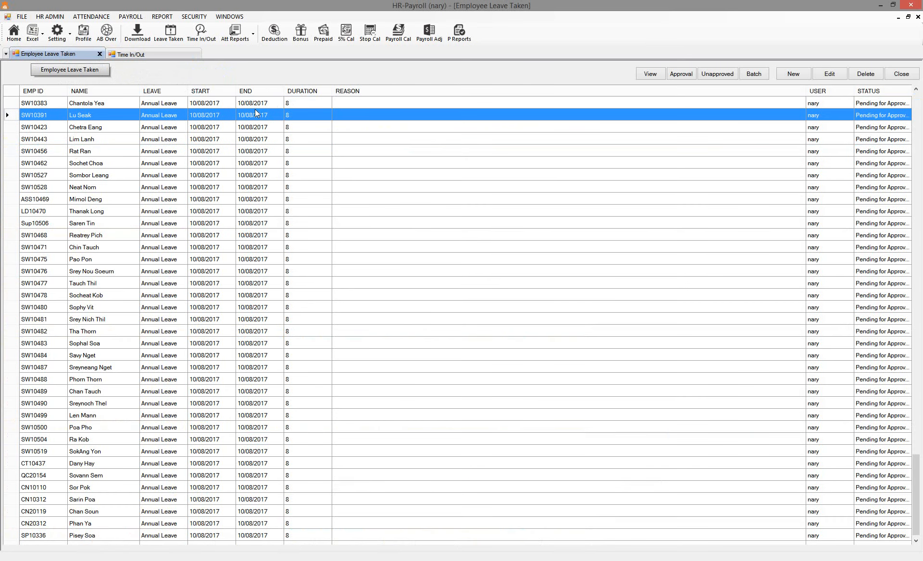
click(80, 259)
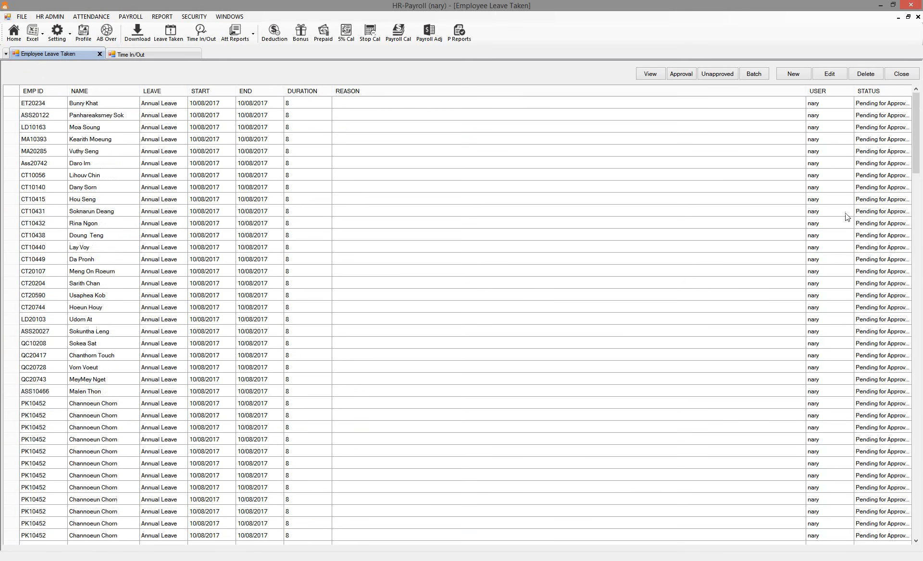
scroll(down, 3)
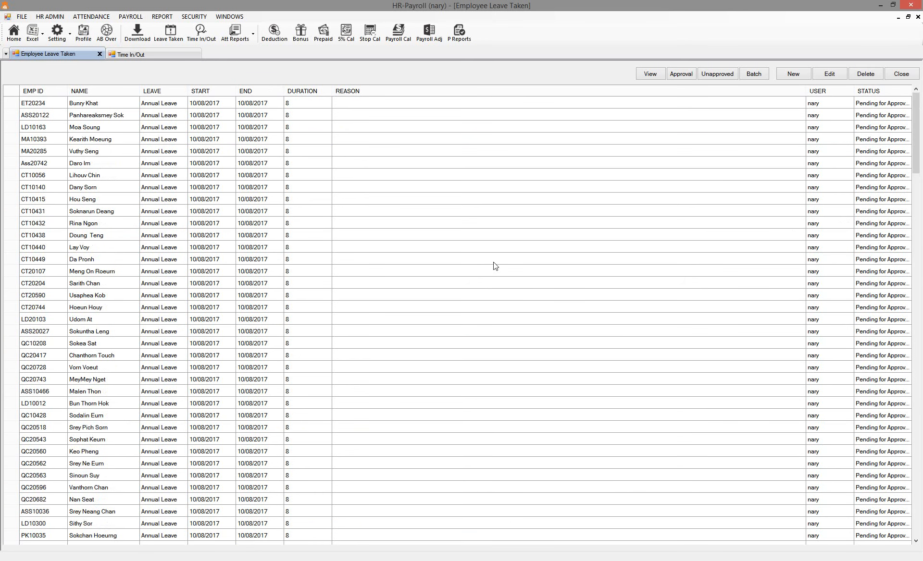
mouse_move(323, 129)
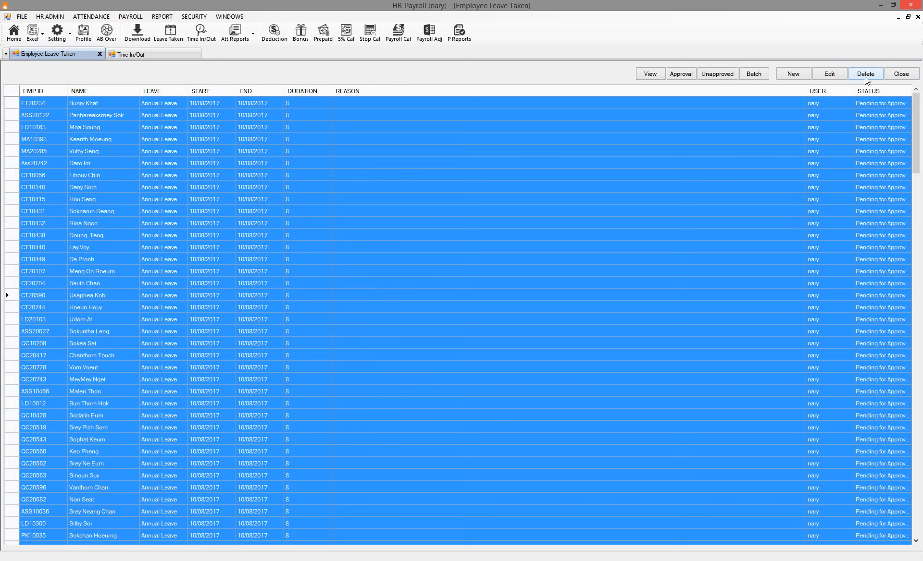
click(864, 74)
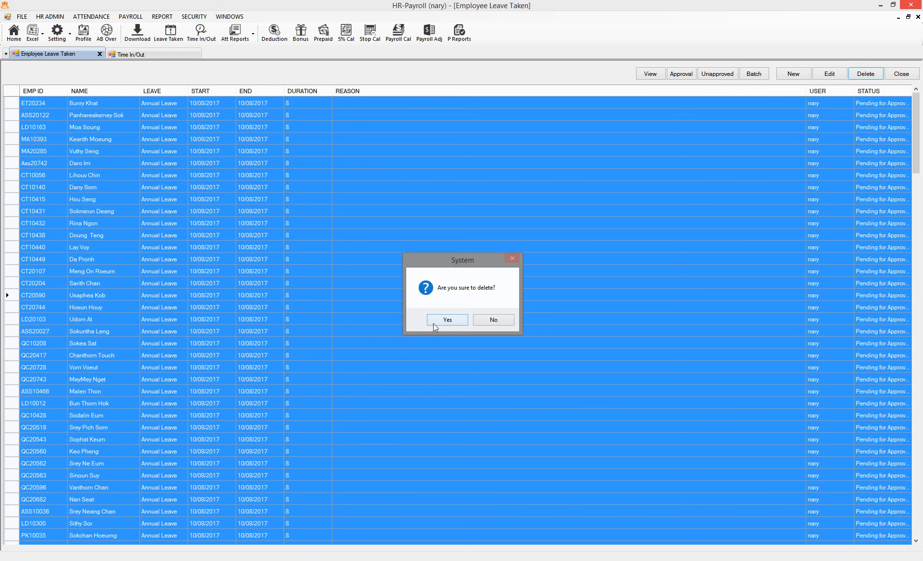
click(447, 319)
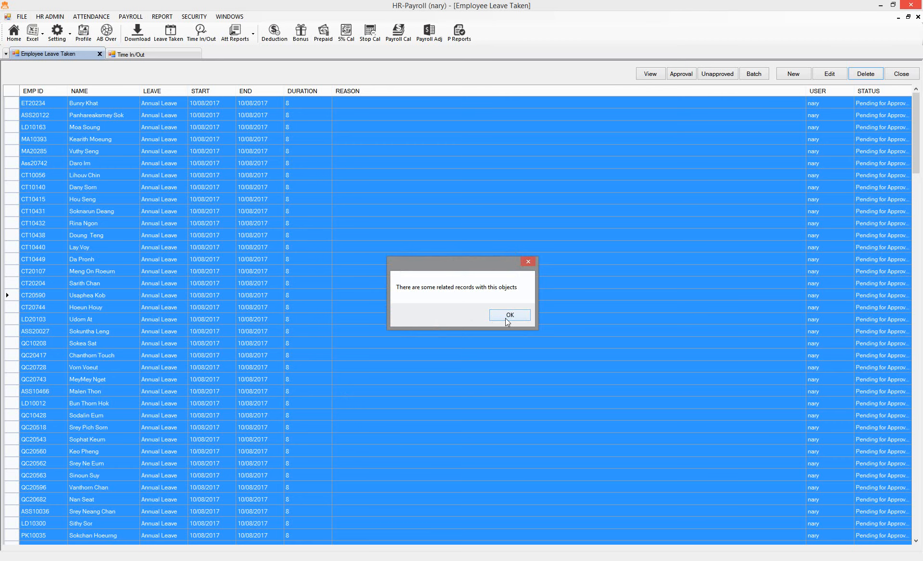
click(509, 315)
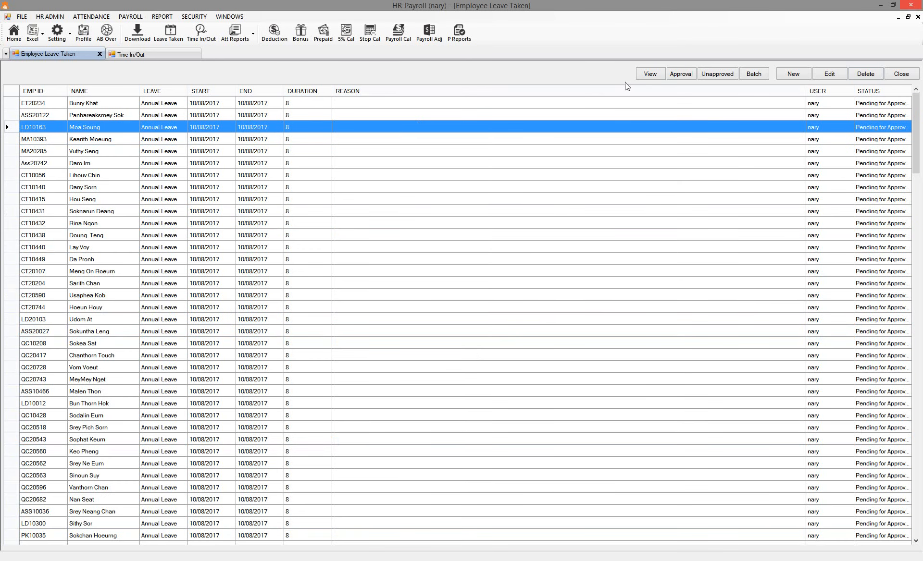
Filter leave records to 10/08/2017, select all and delete them with confirmation
click(648, 74)
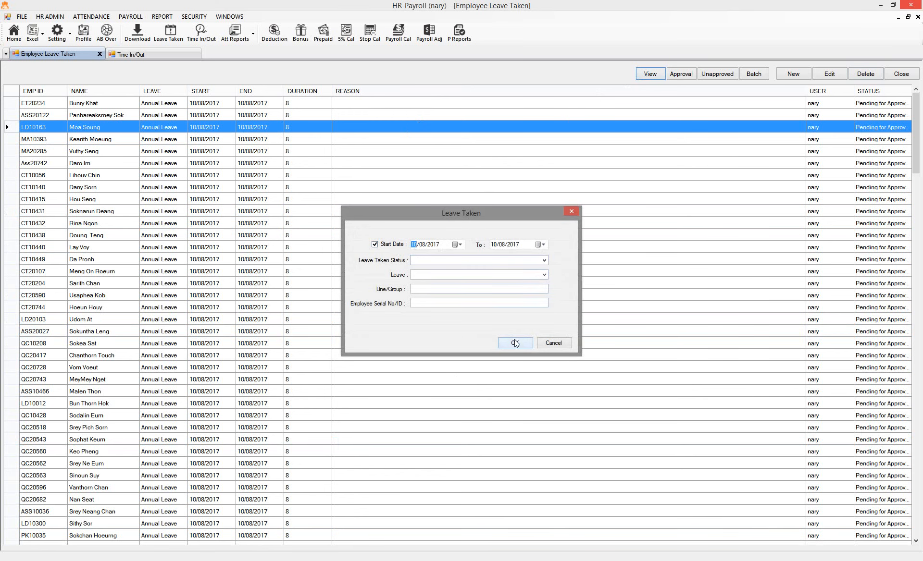
click(513, 342)
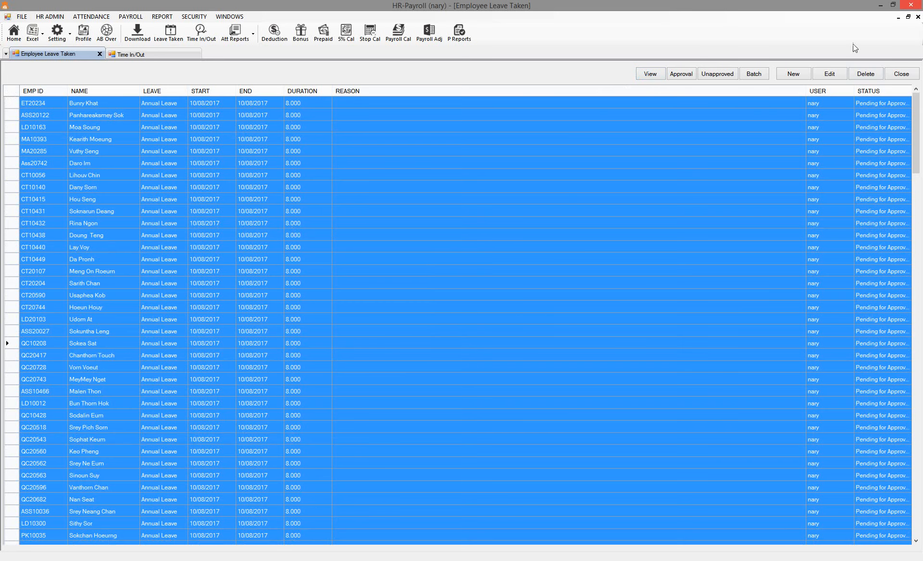
click(864, 74)
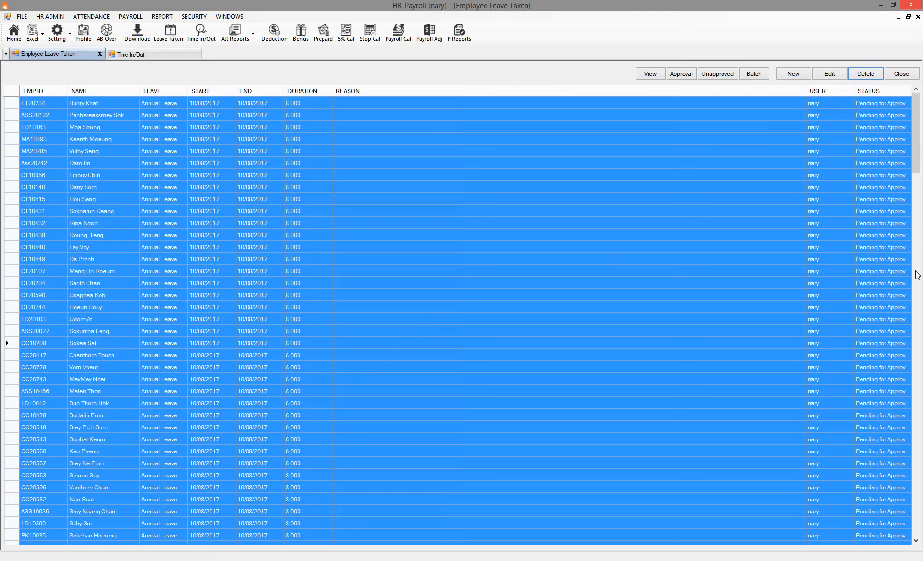
click(649, 74)
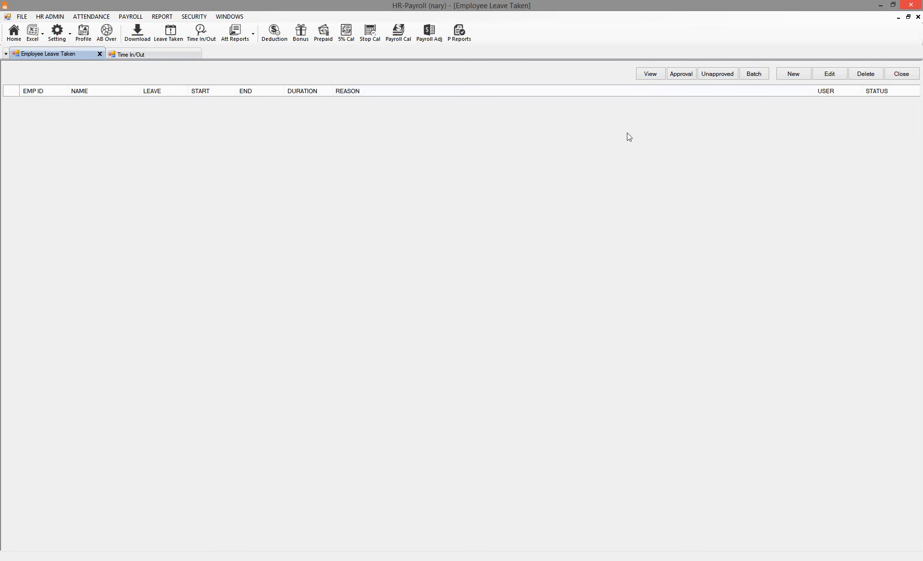
Reload Time In/Out attendance for 10/08/2017, now showing all 460 workers absent and none on leave
click(135, 54)
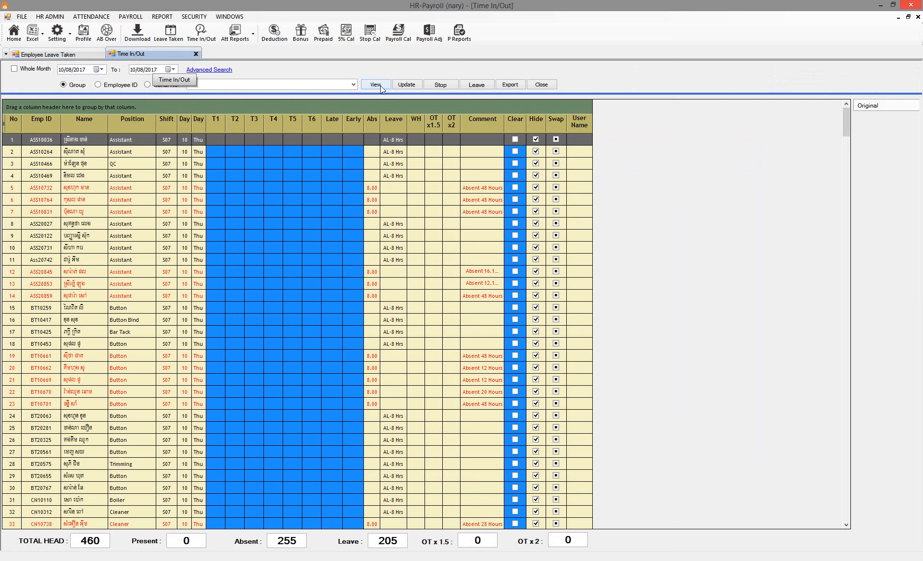
click(374, 85)
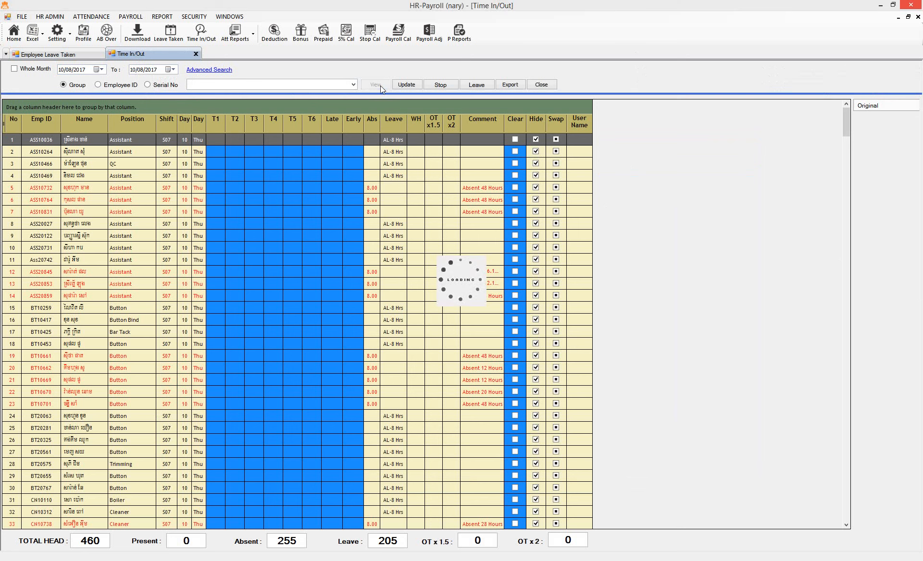
click(373, 84)
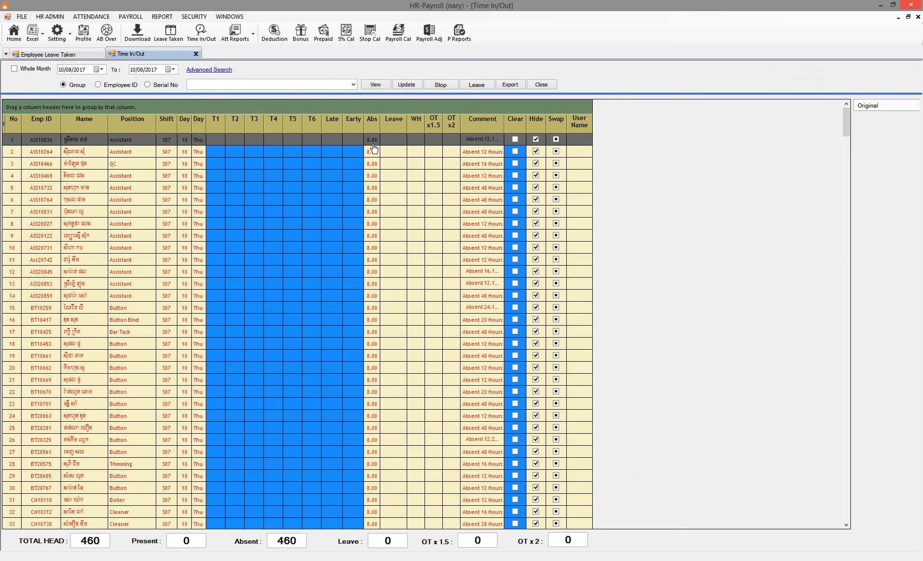